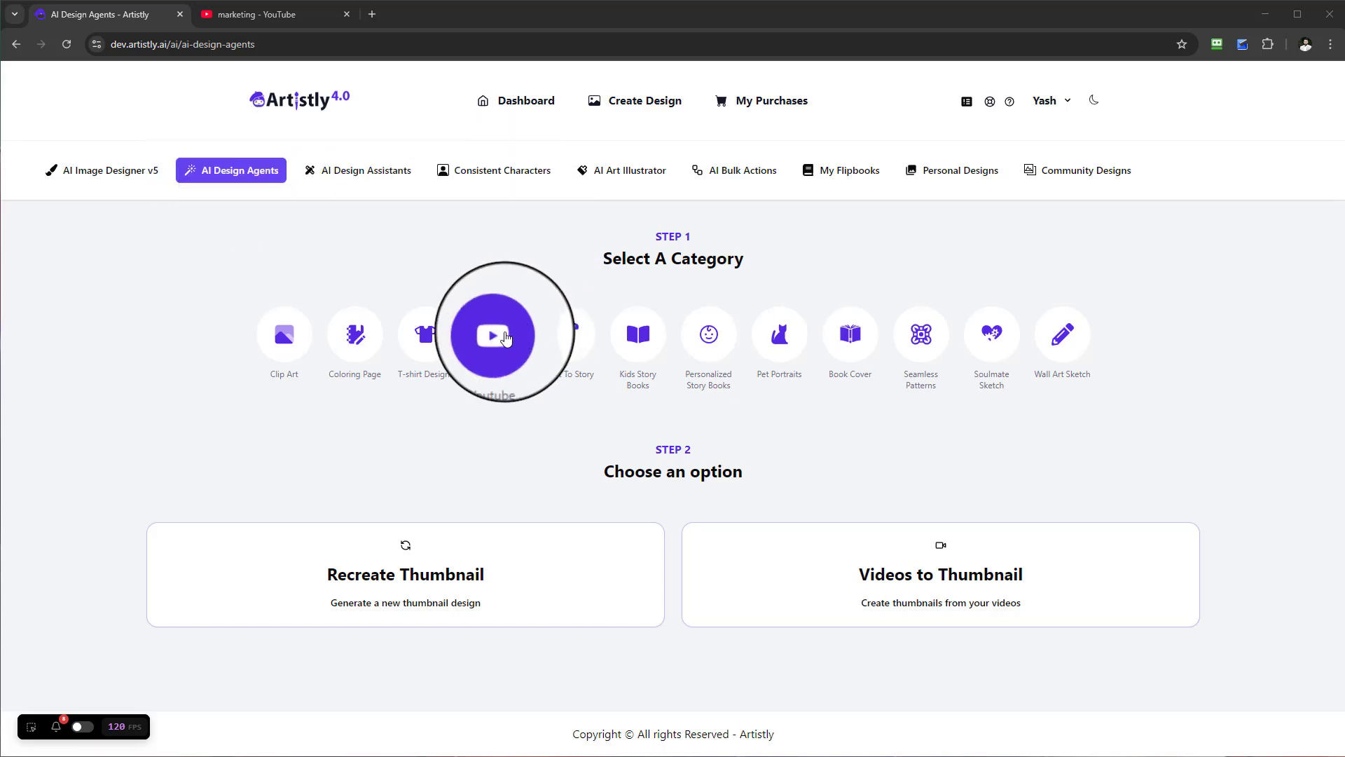
Choose the YouTube Thumbnails agent category and its Recreate Thumbnail option
left_click(495, 335)
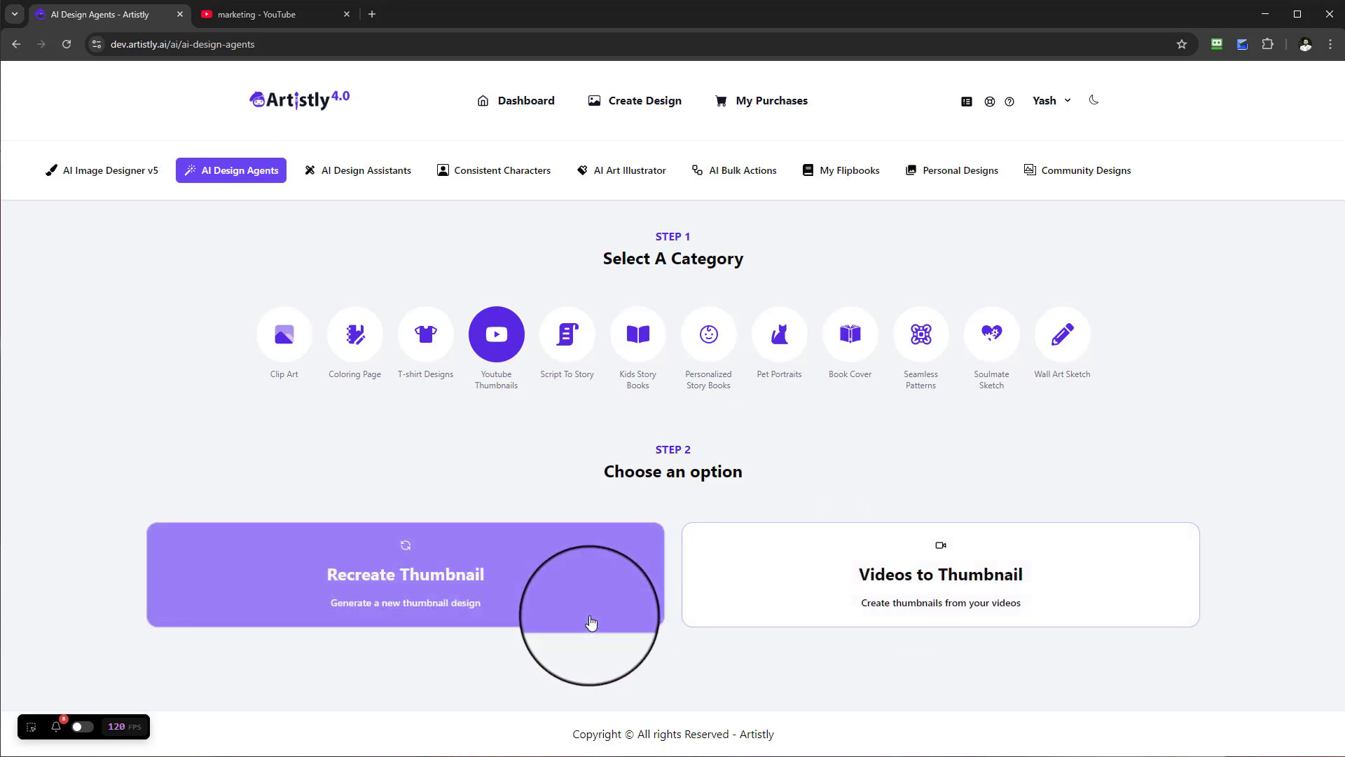
left_click(405, 574)
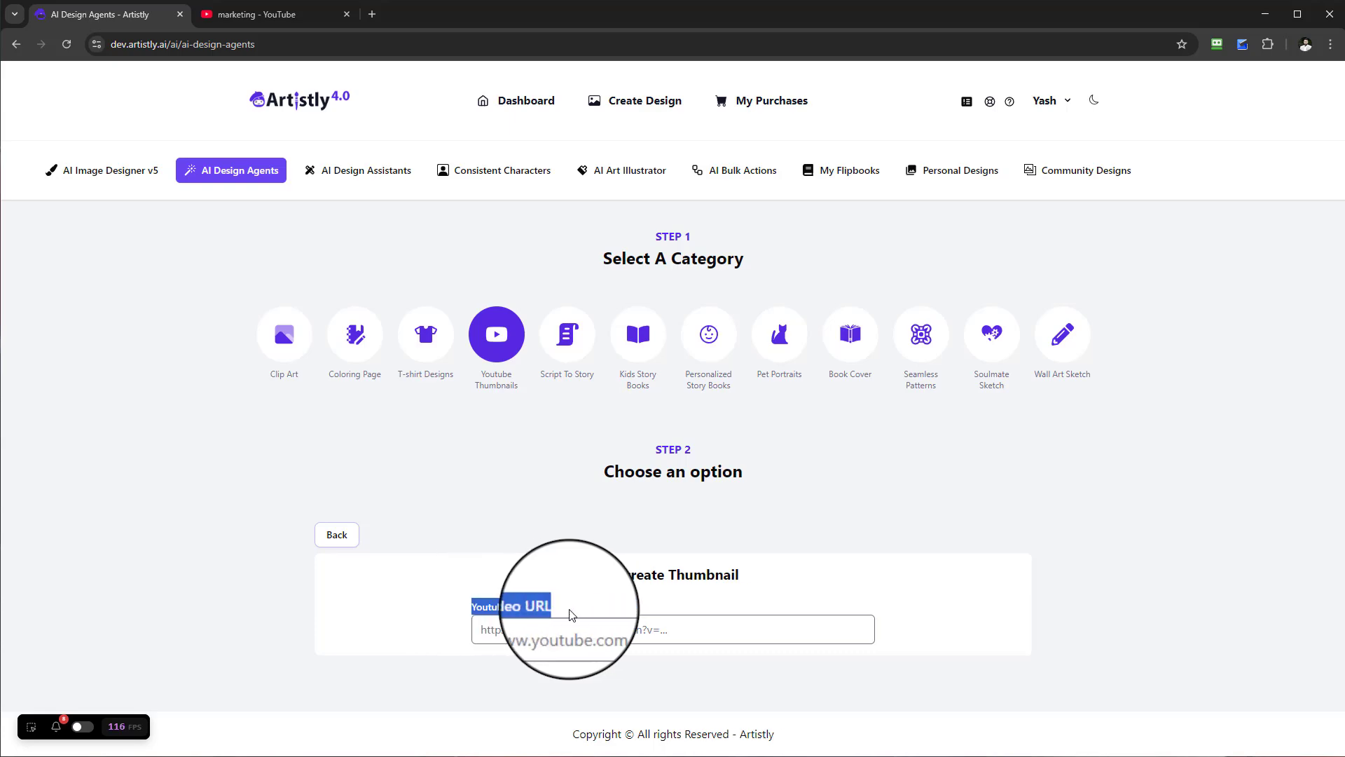
Copy the link address of the '10 Marketing Strategies' video from YouTube's marketing results
left_click(274, 15)
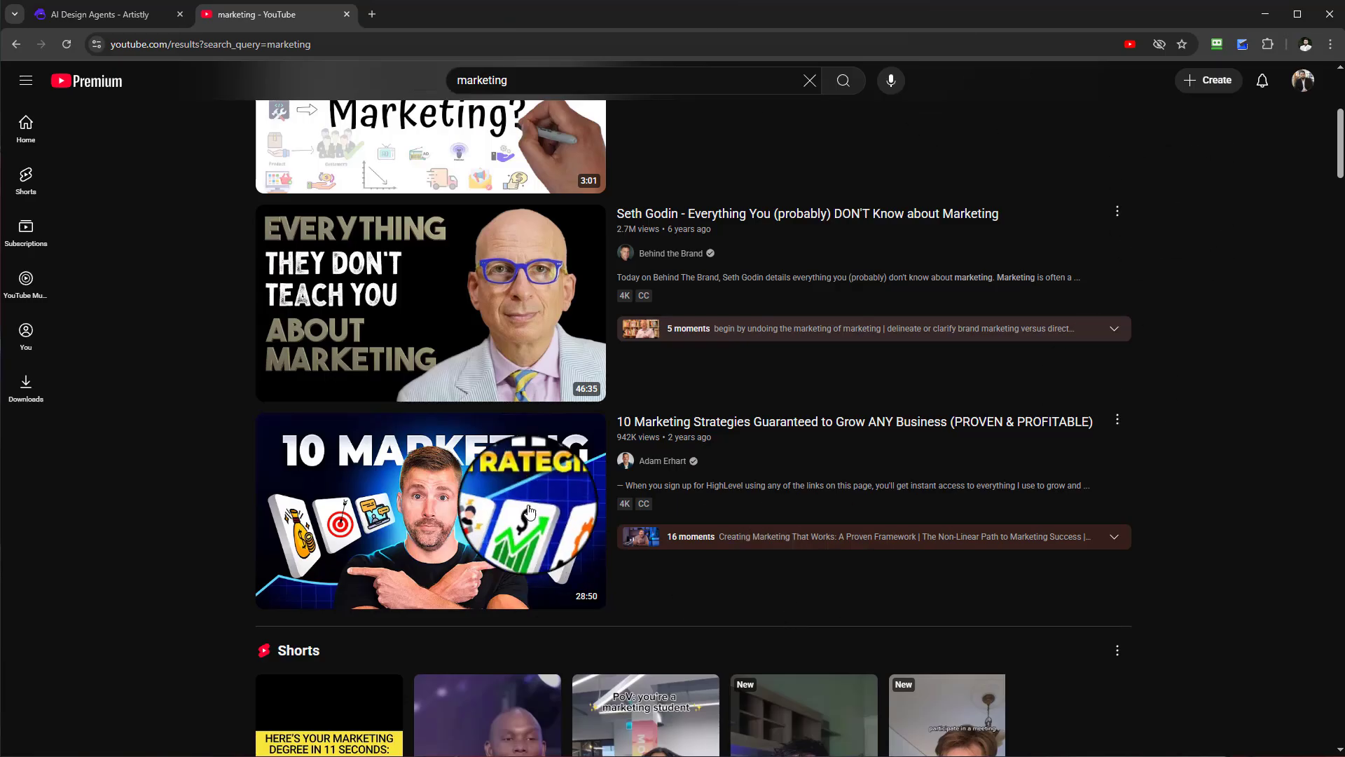
scroll("down", 3)
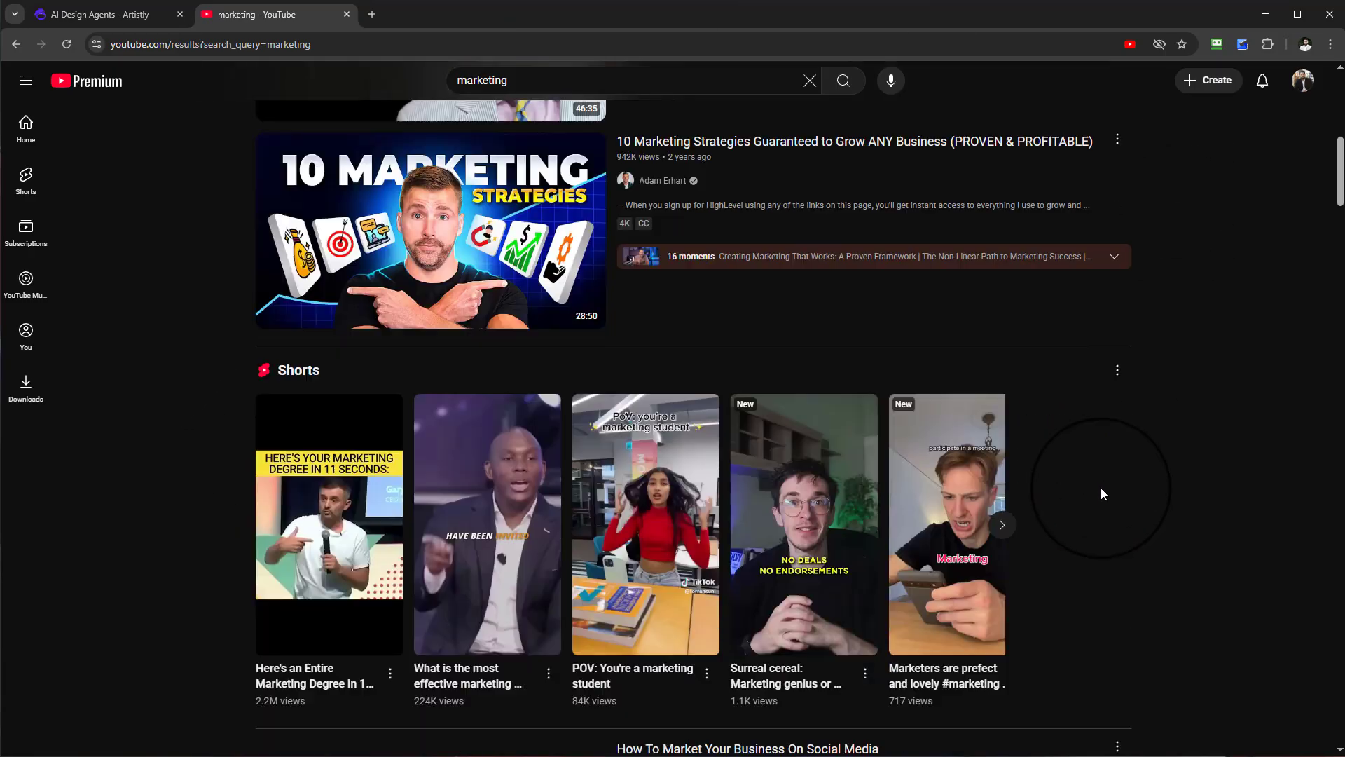
scroll("down", 3)
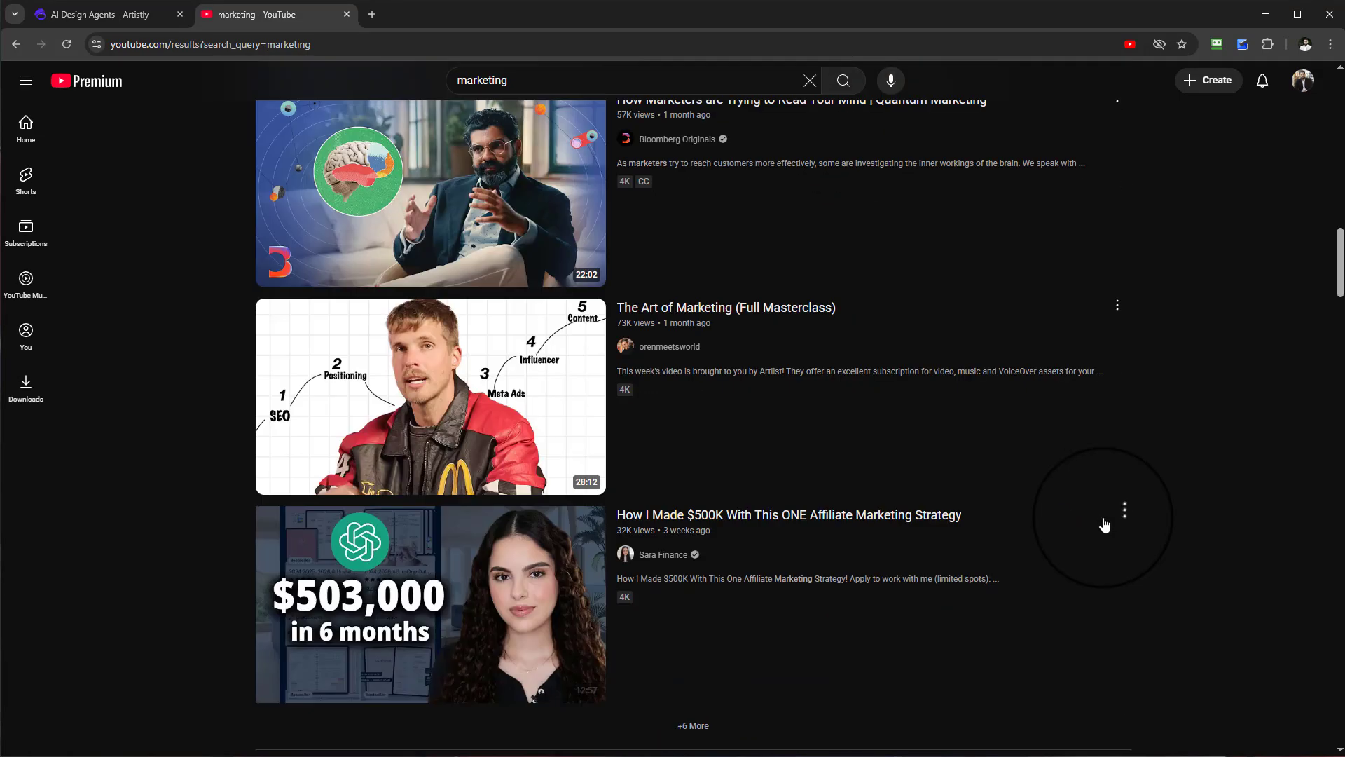
scroll("up", 3)
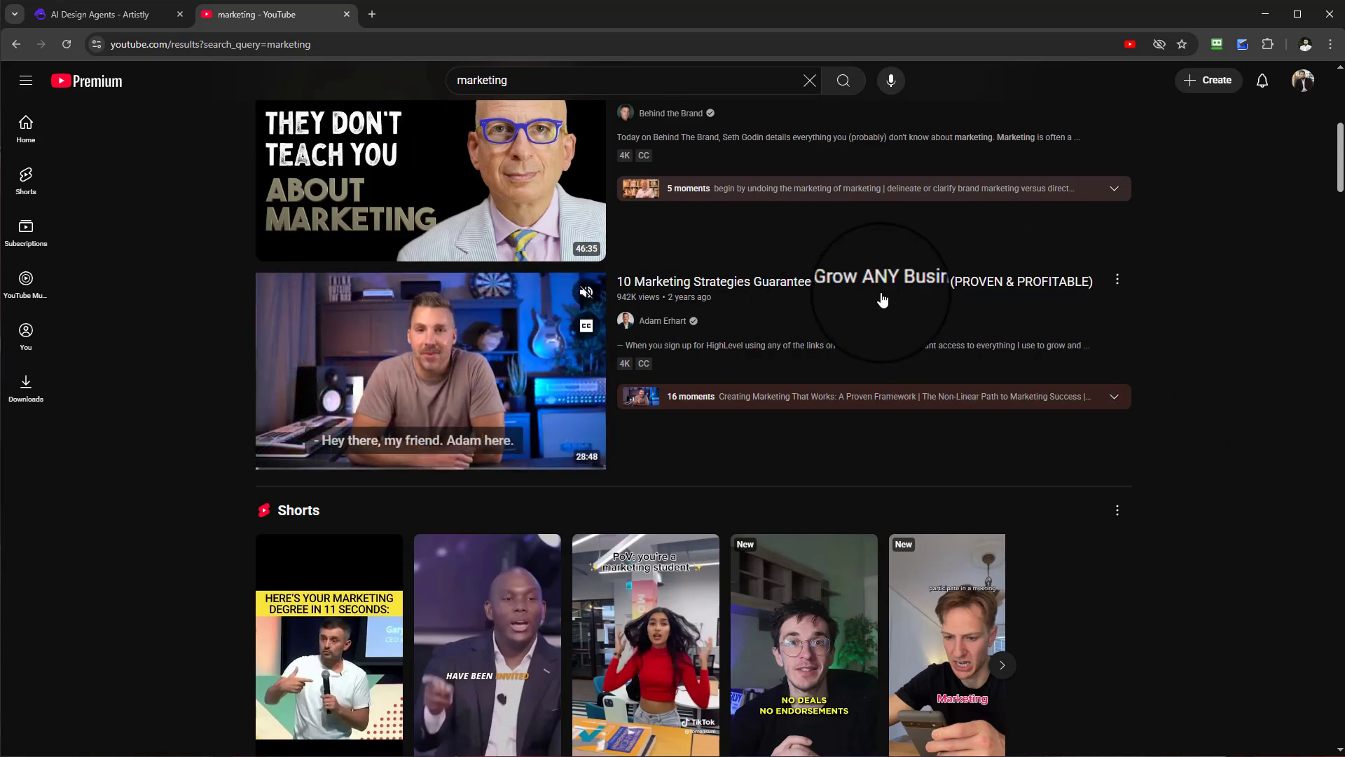
right_click(878, 282)
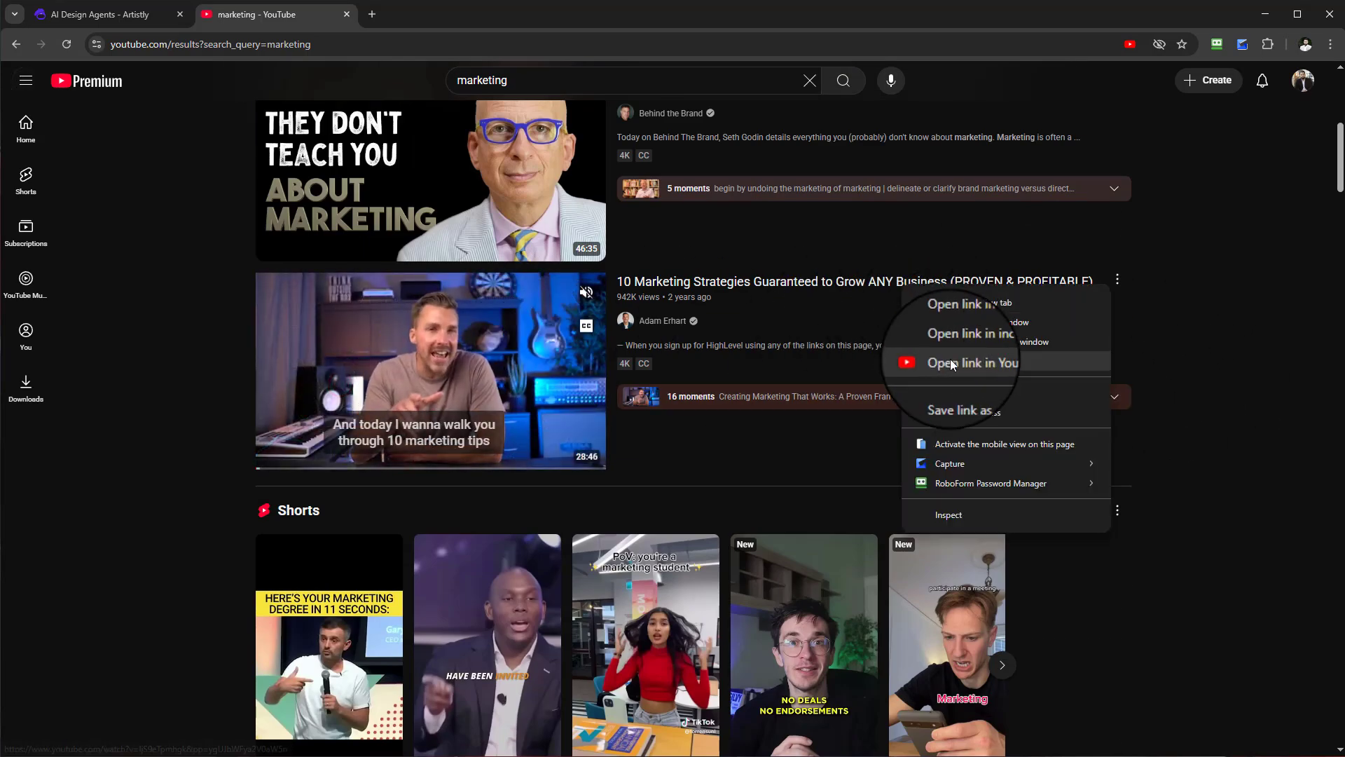
left_click(961, 409)
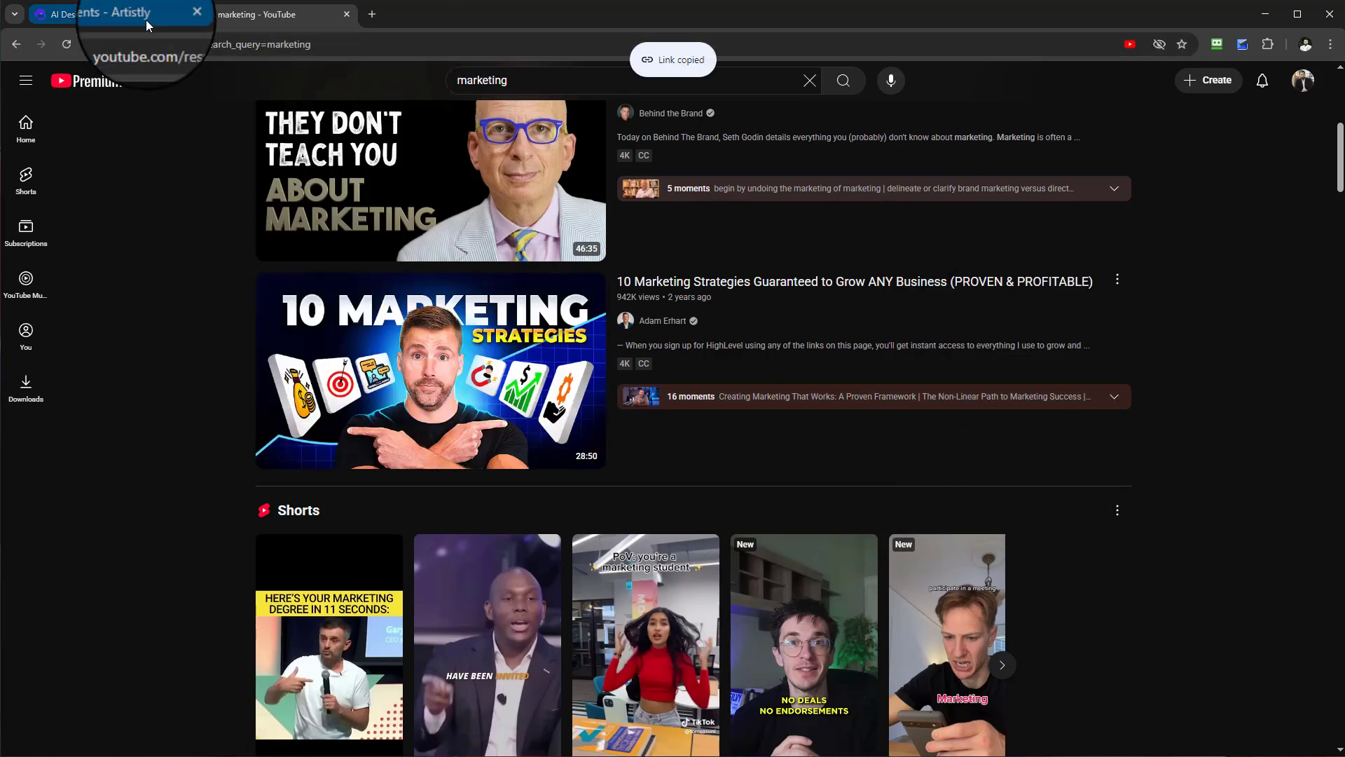
Paste the '10 Marketing Strategies' video URL into Artistly's Youtube Video URL field
left_click(103, 15)
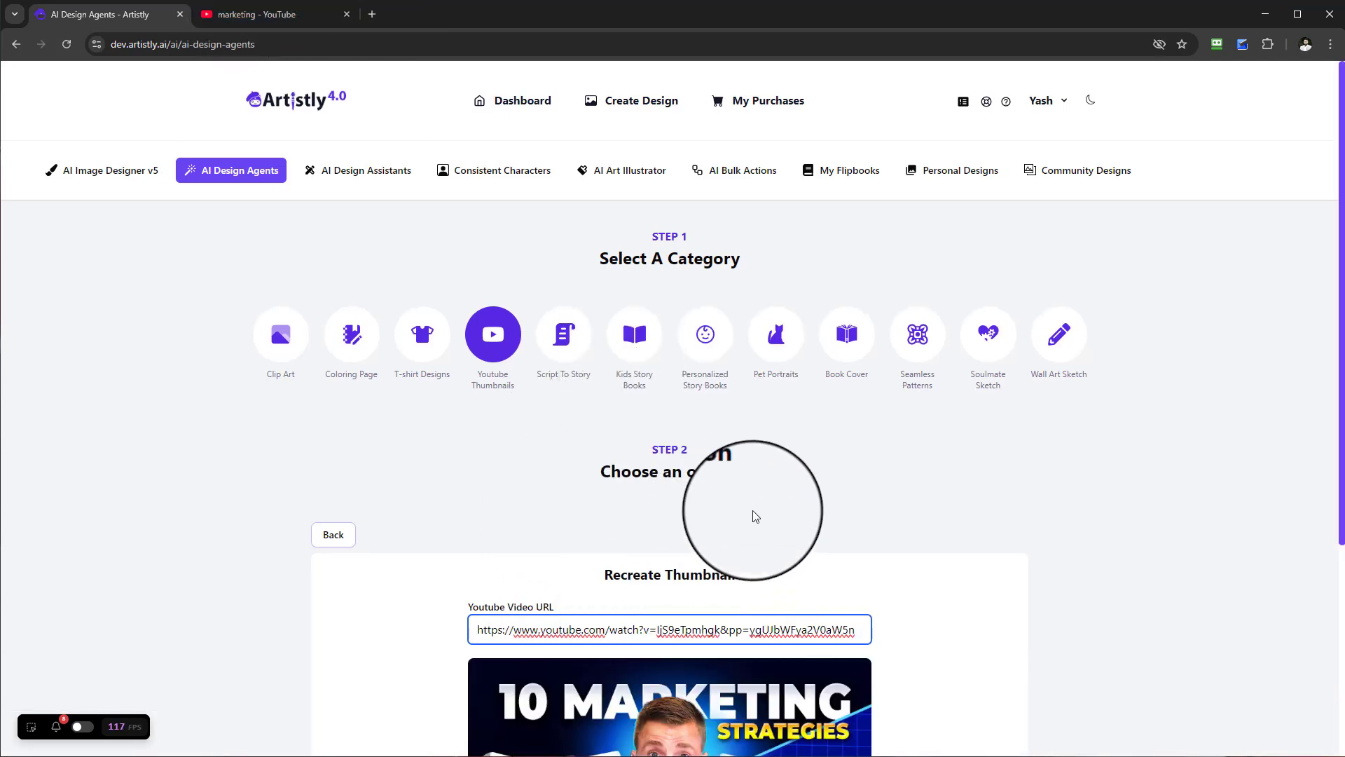
scroll("down", 3)
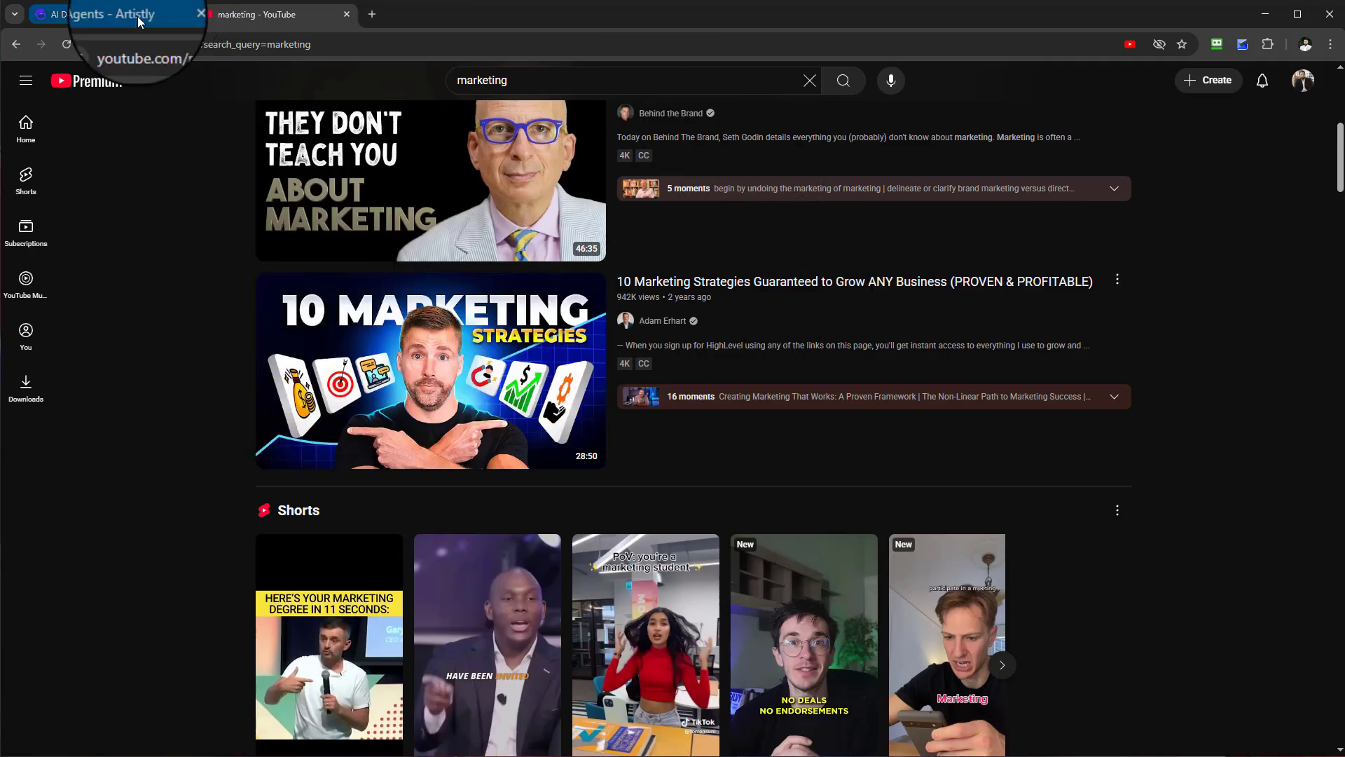
left_click(103, 14)
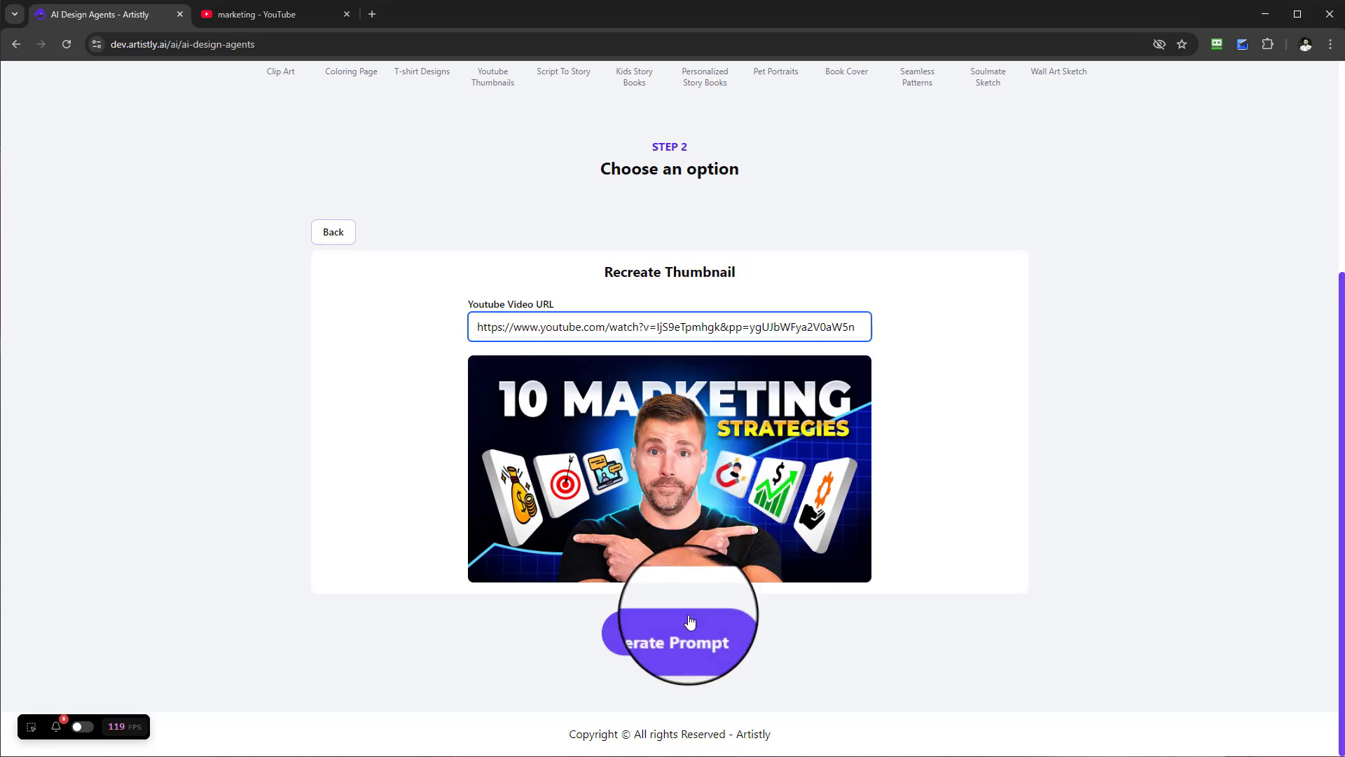
Generate a prompt describing the '10 Marketing Strategies' thumbnail, review it, and copy it
left_click(677, 632)
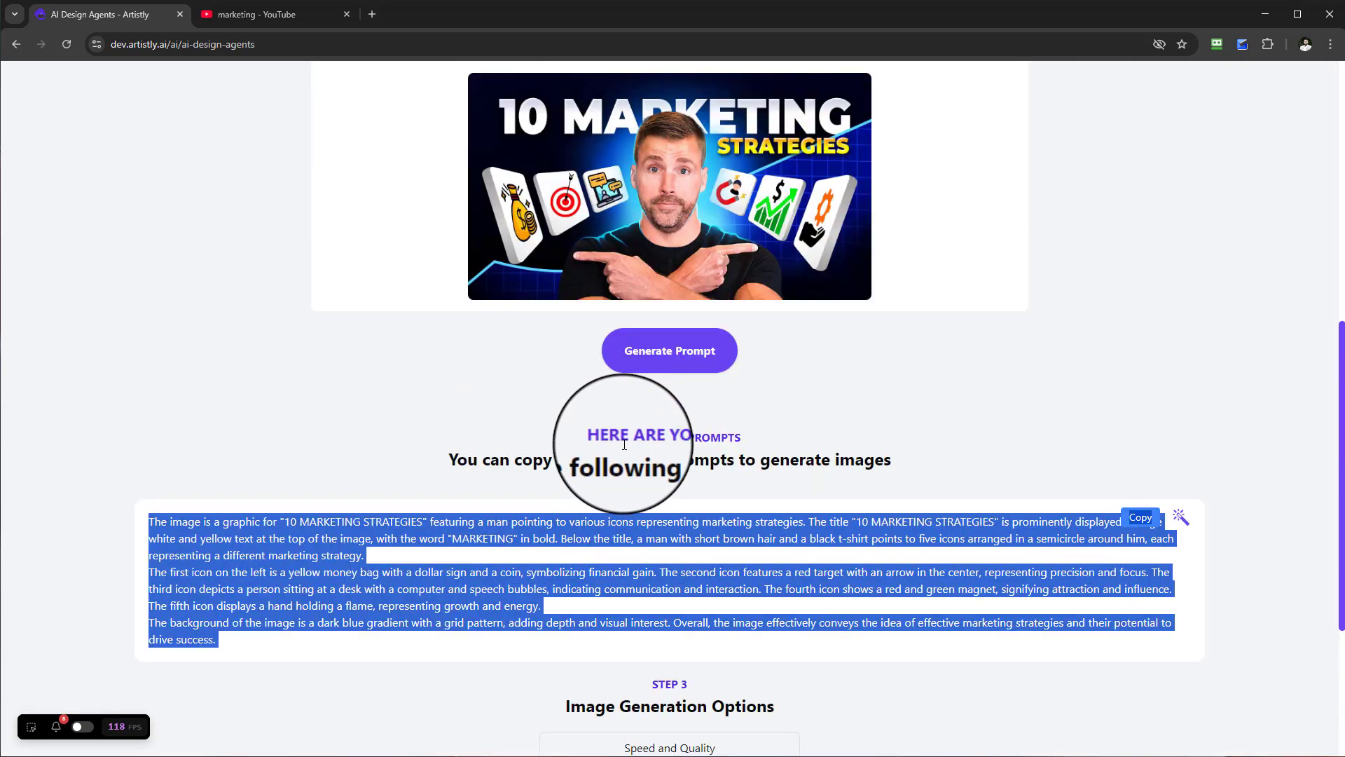
scroll("down", 3)
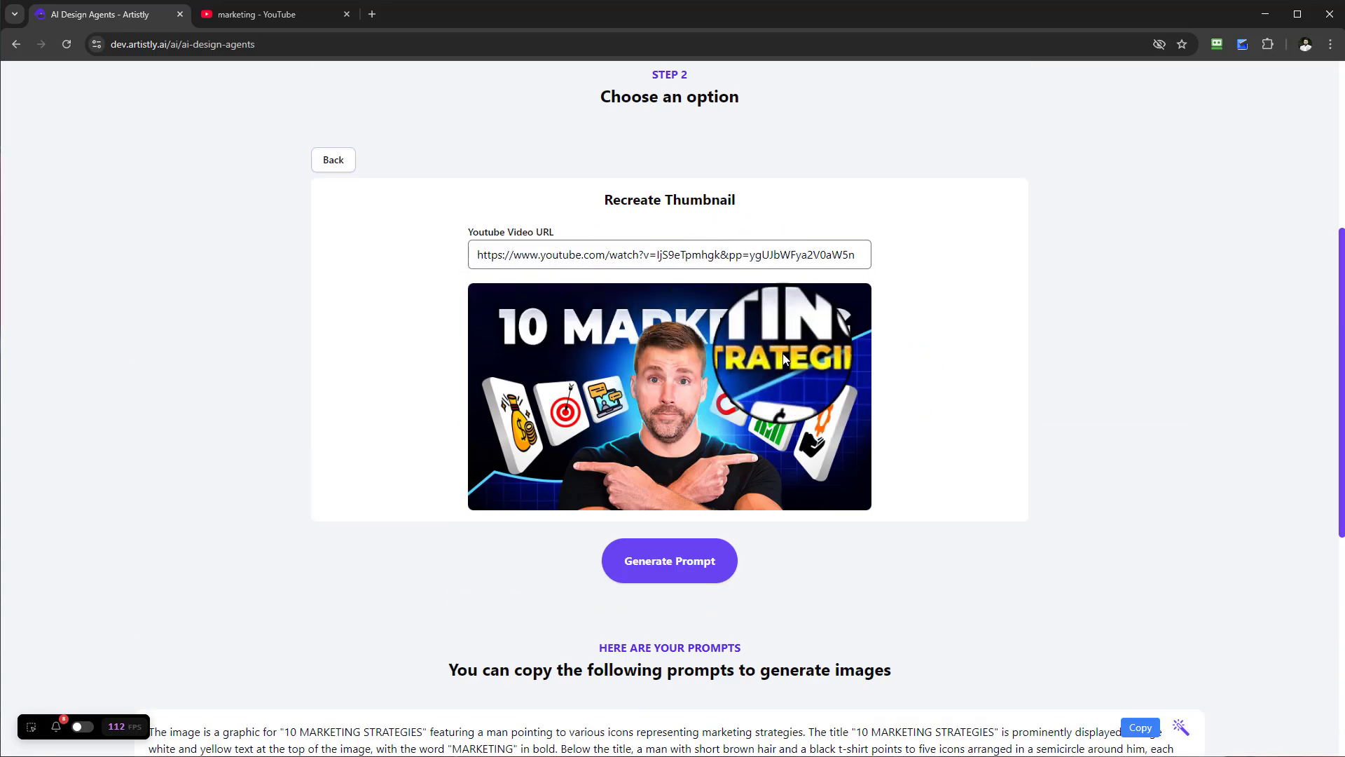
scroll("down", 3)
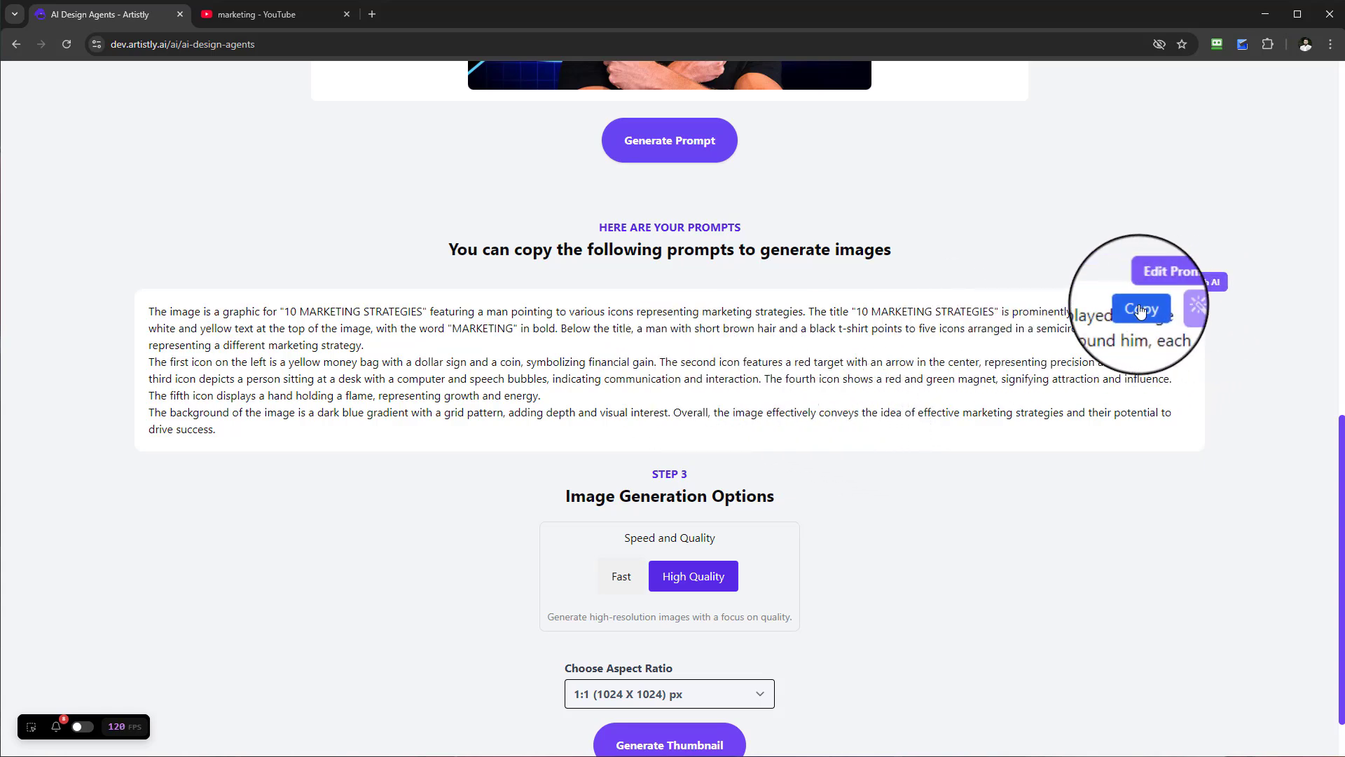
left_click(1141, 309)
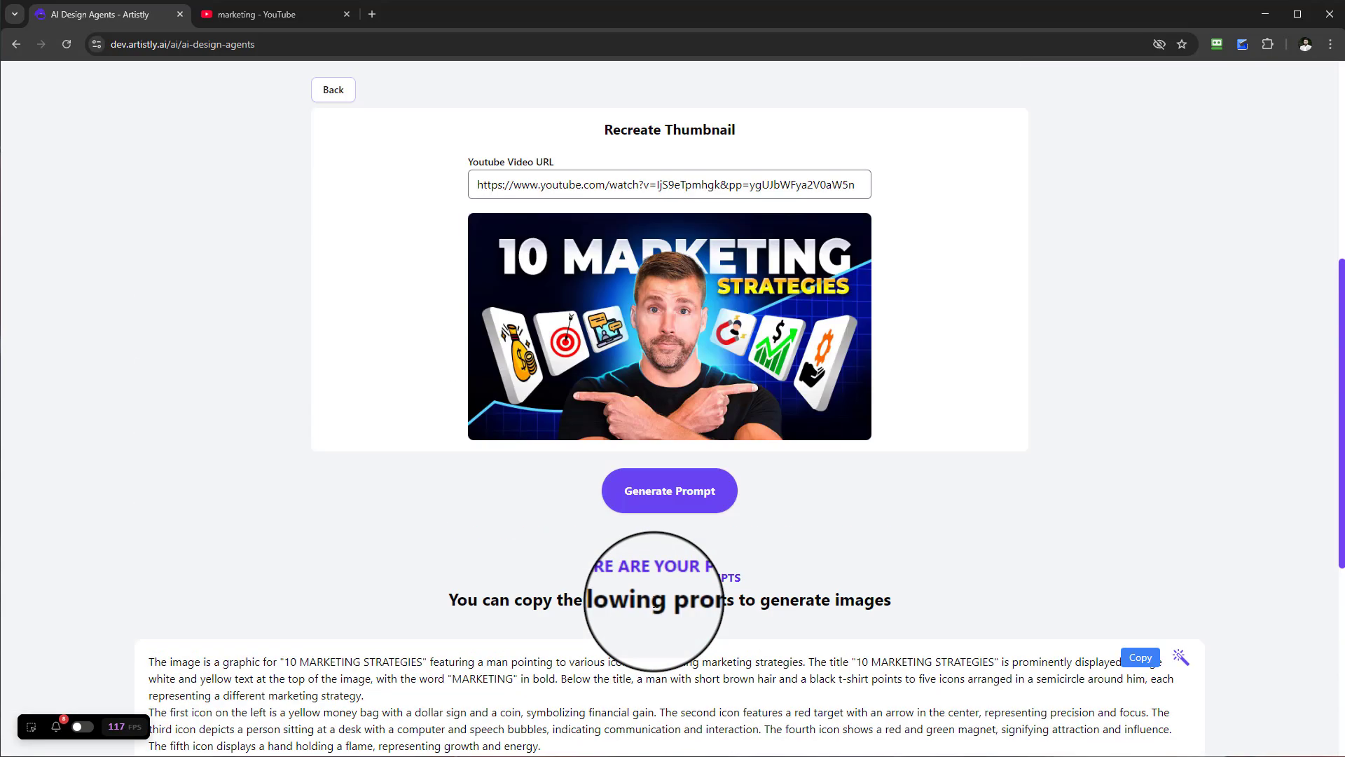
Set the aspect ratio to 16:9 (1344 x 768) and generate the thumbnail
scroll("down", 3)
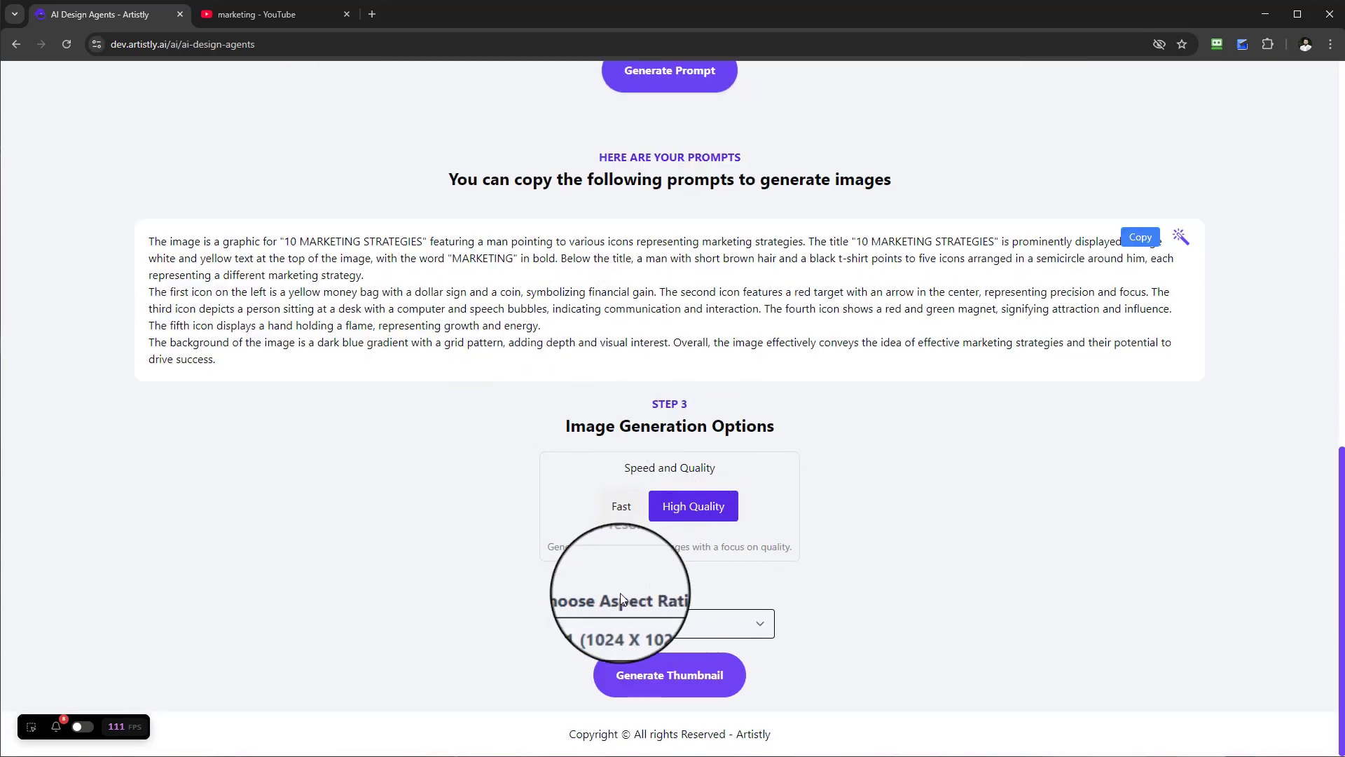
left_click(669, 622)
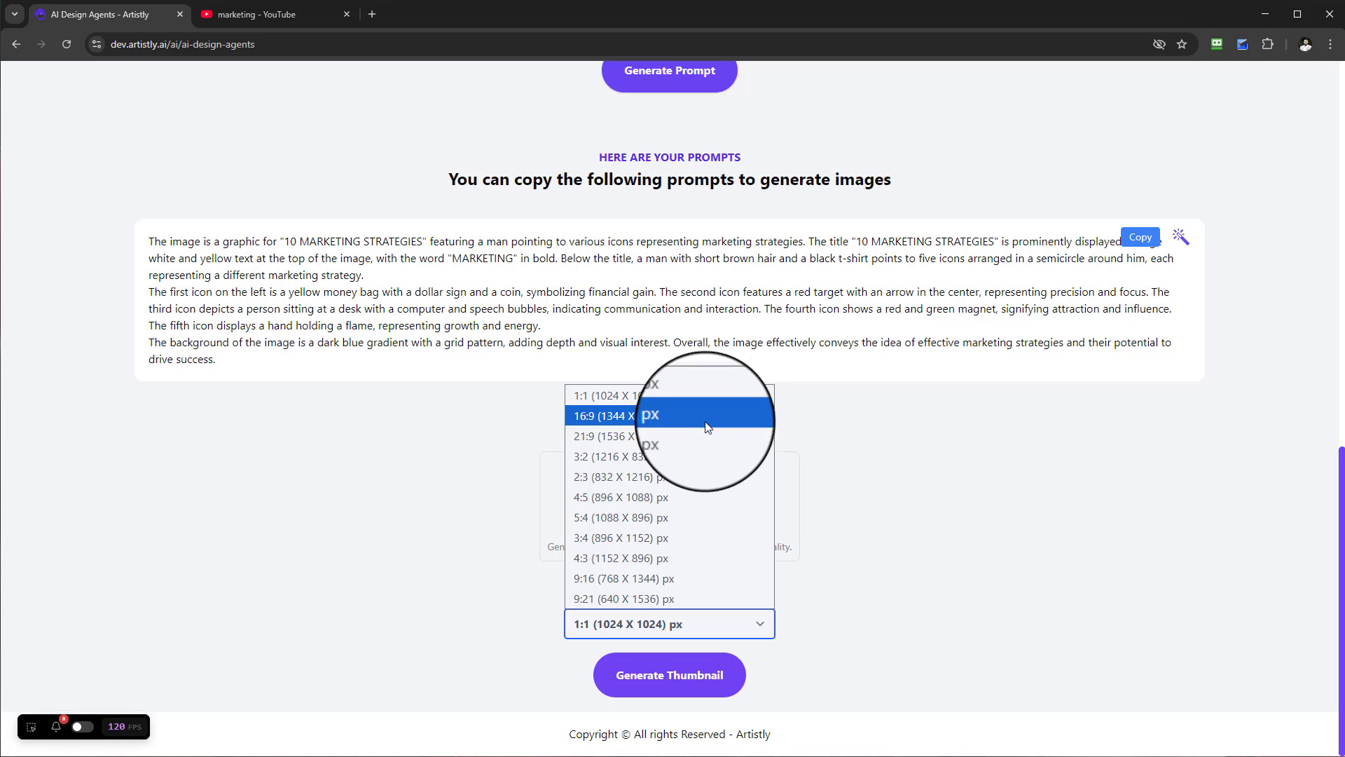
mouse_move(652, 577)
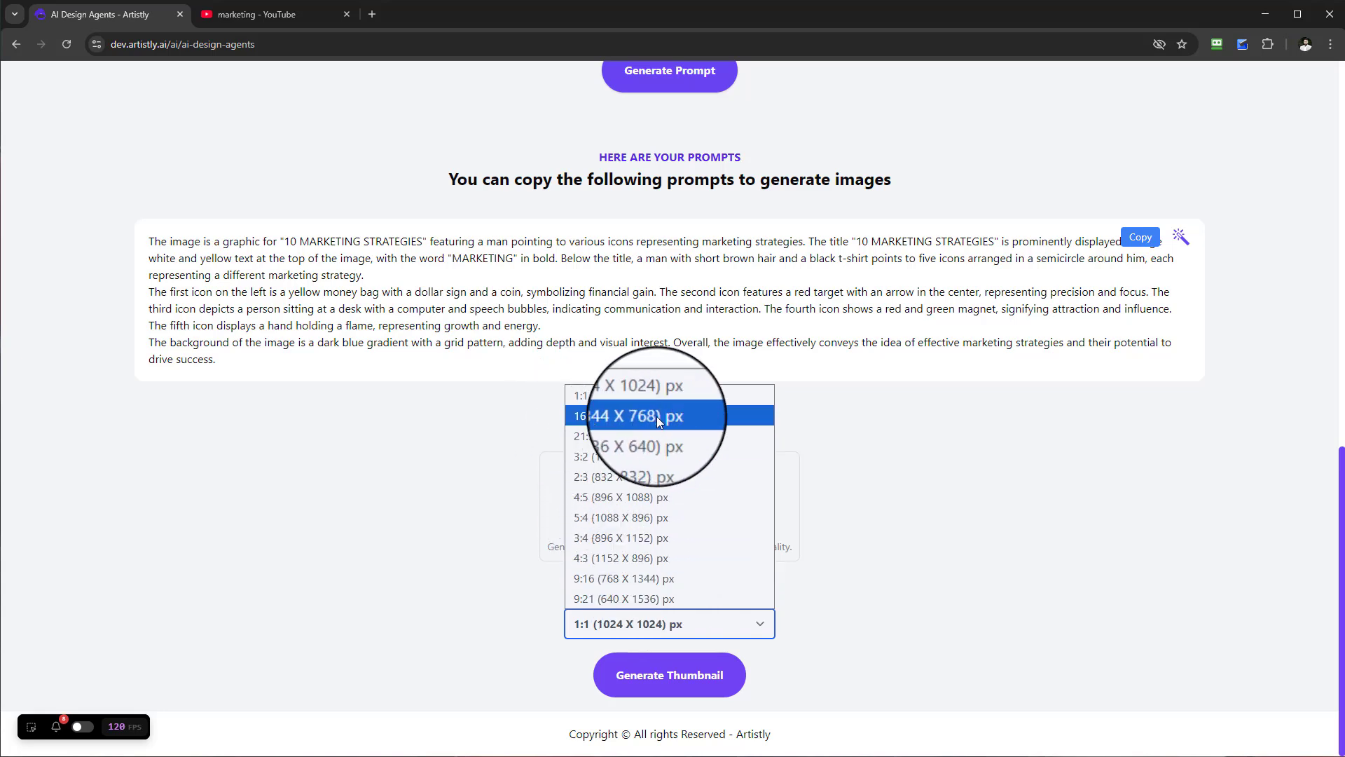
left_click(632, 416)
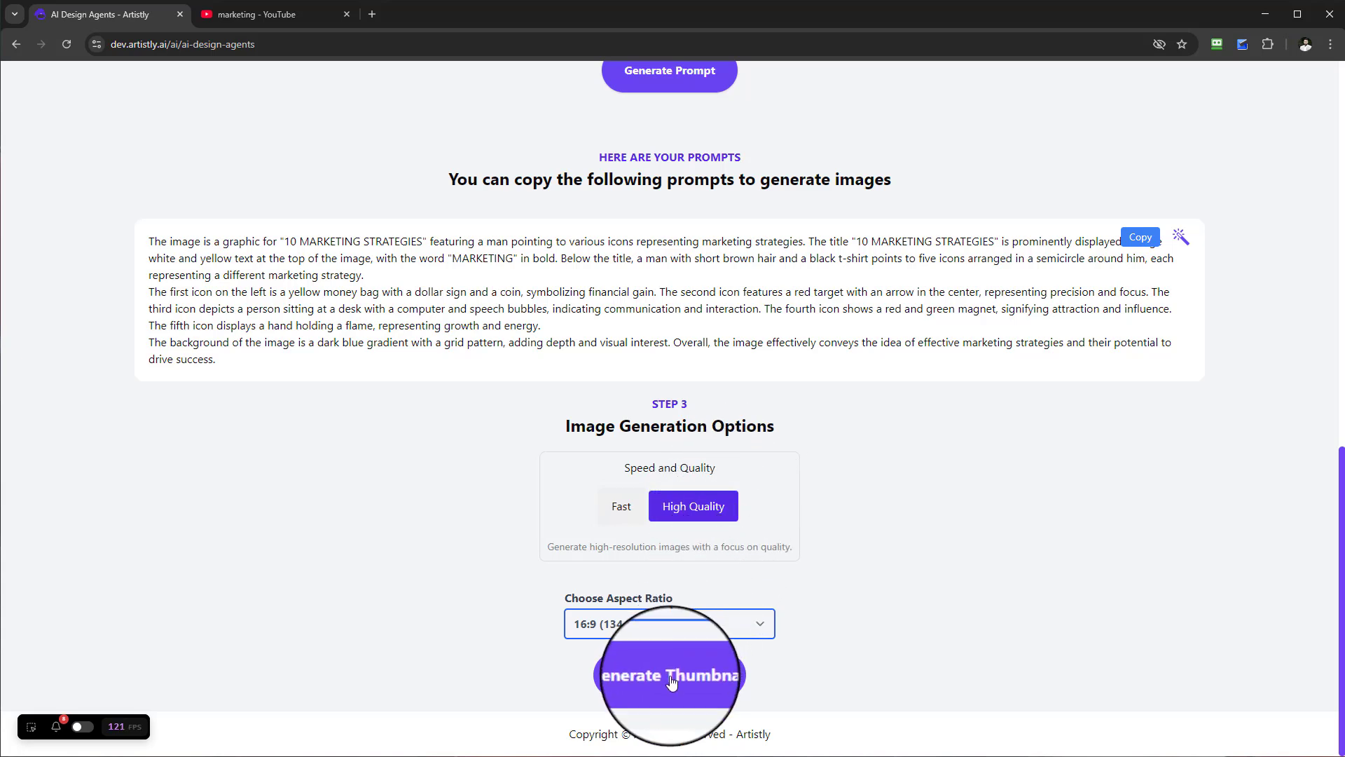
left_click(669, 674)
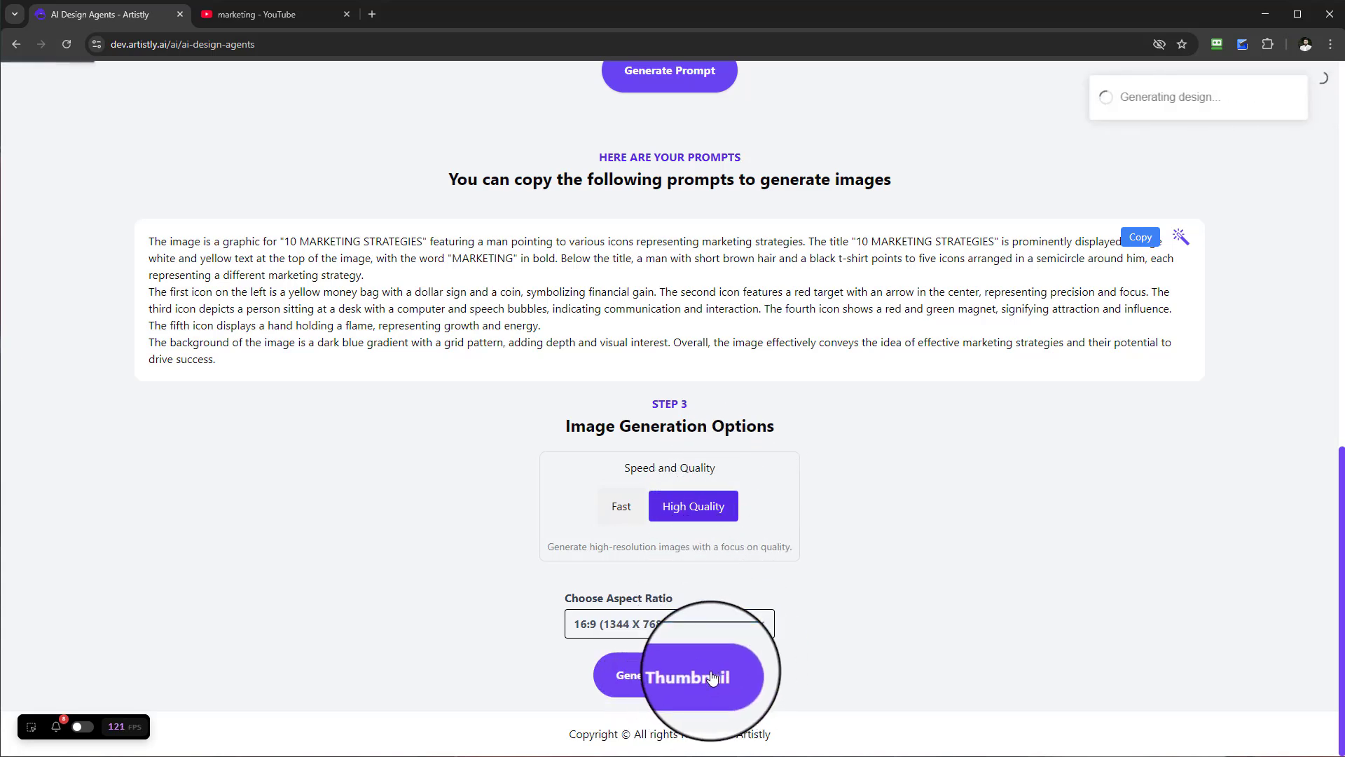
View the details of the new 16:9 '10 Marketing Strategies' thumbnail
left_click(686, 676)
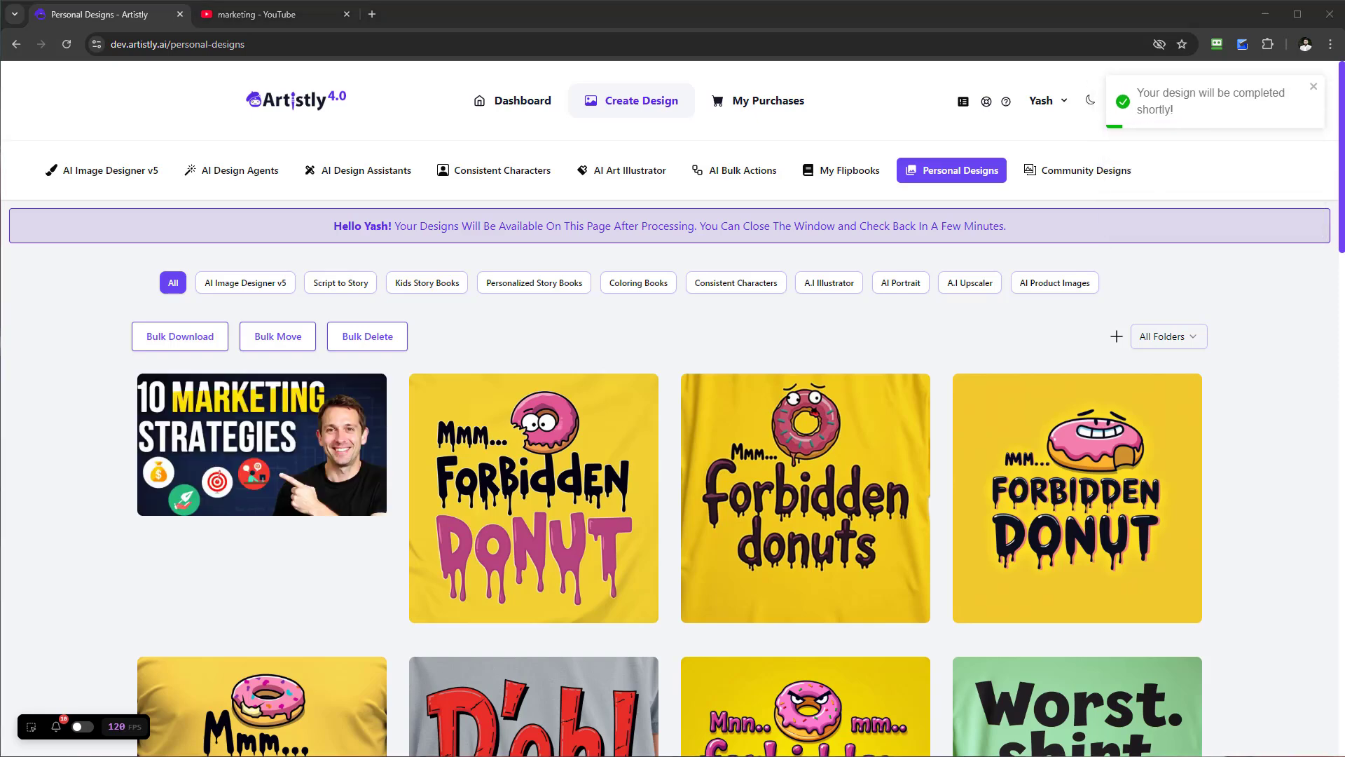
left_click(261, 445)
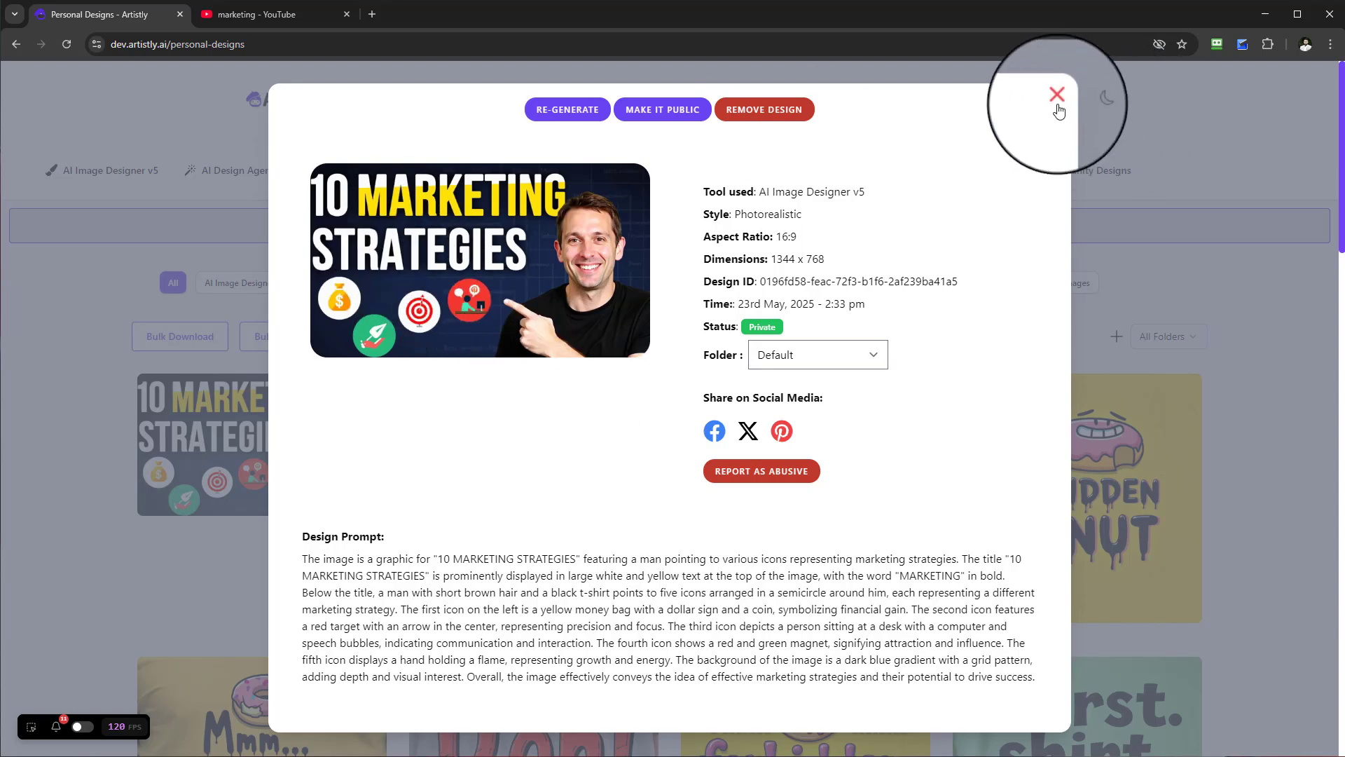
Close and reopen the marketing thumbnail's details, then choose RE-GENERATE
left_click(1058, 93)
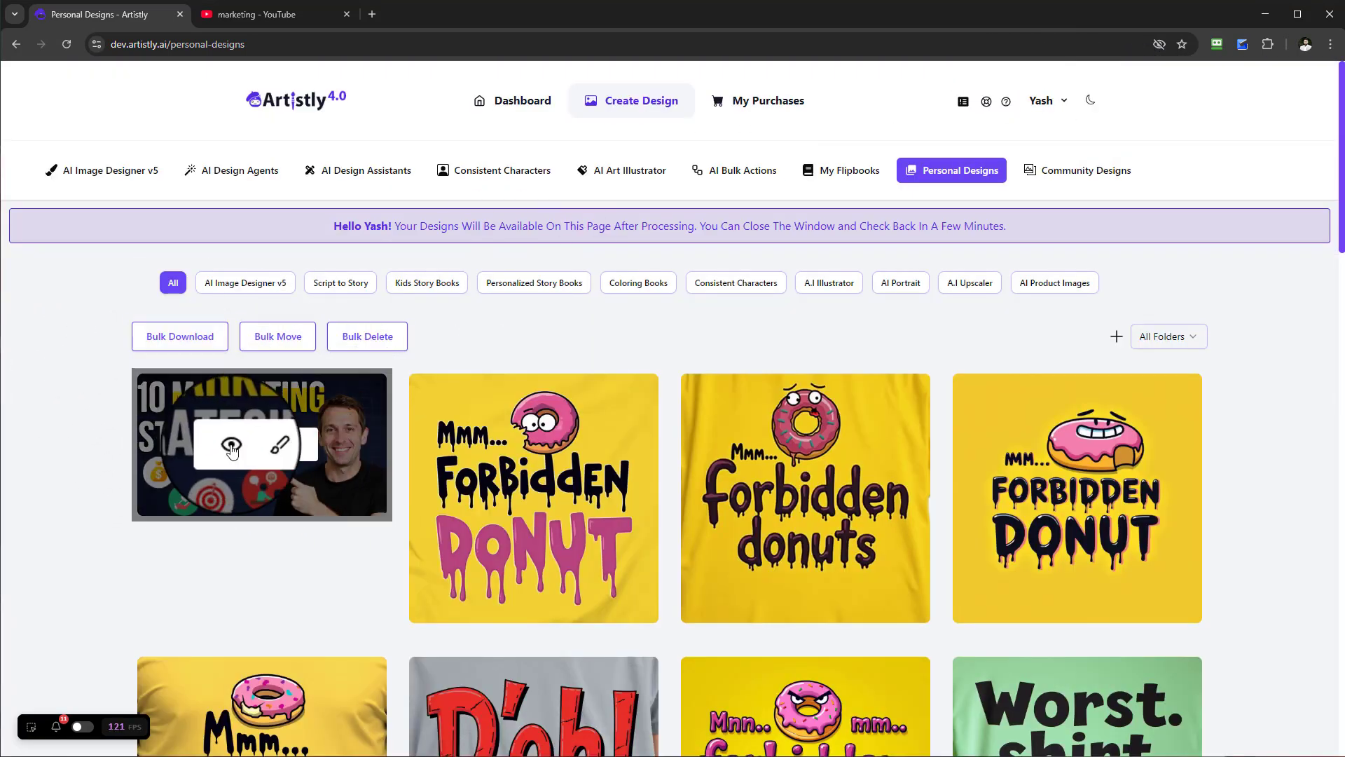
left_click(262, 444)
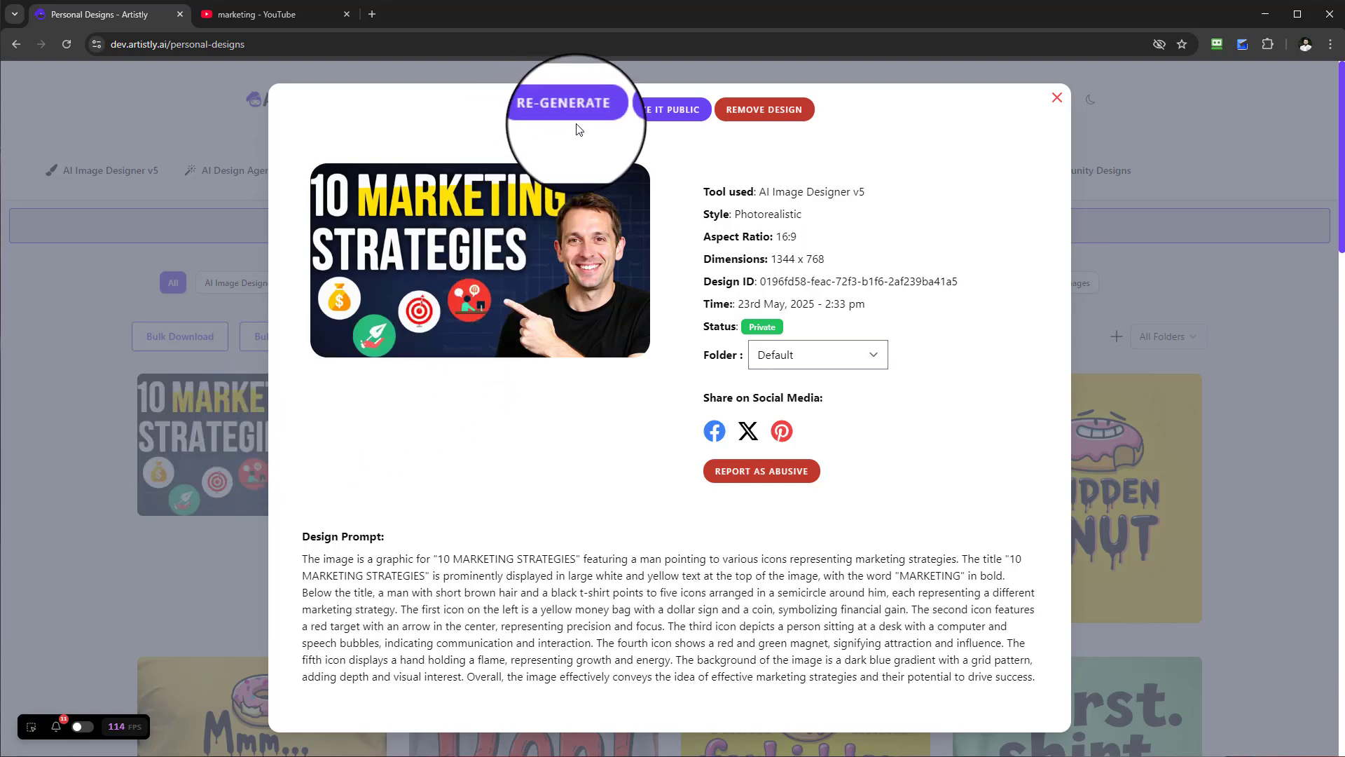
left_click(566, 103)
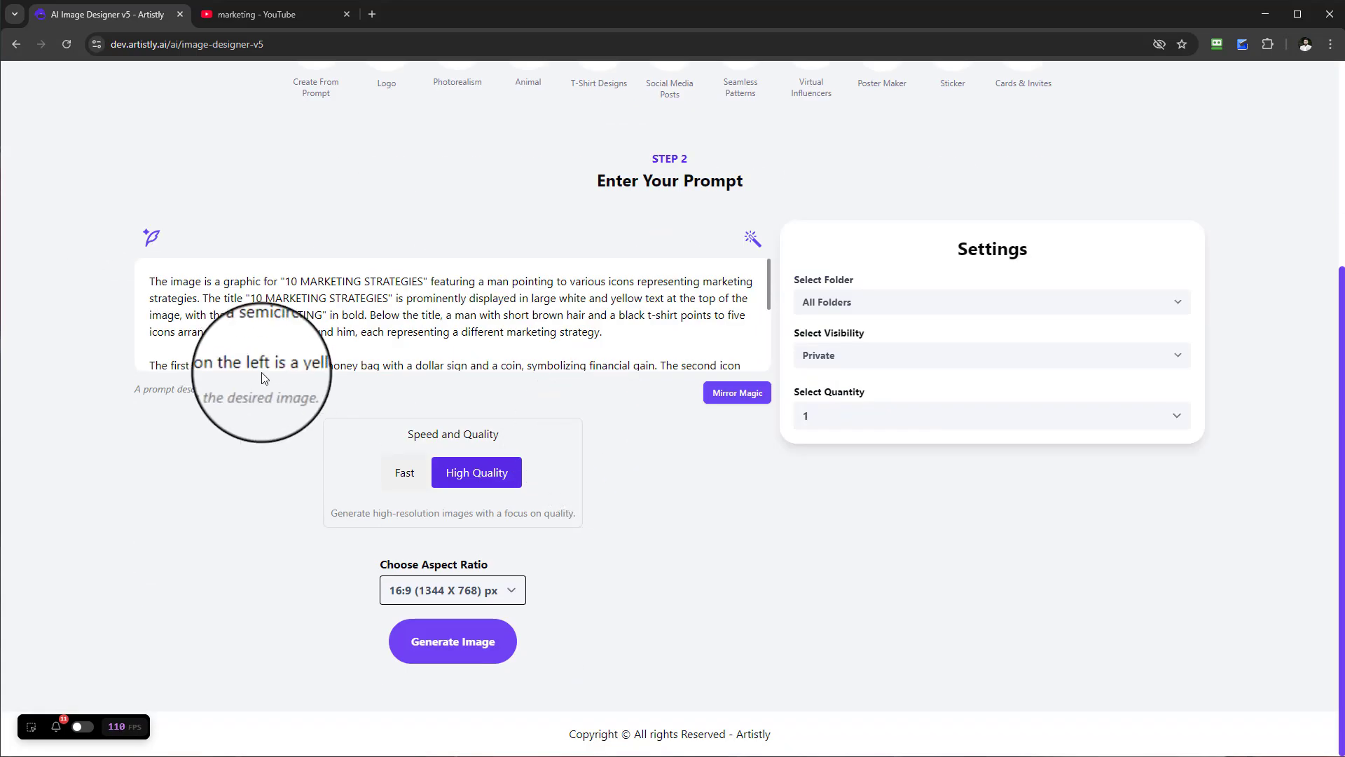
Generate four 16:9 variations of the marketing thumbnail with quantity set to 4
left_click(452, 589)
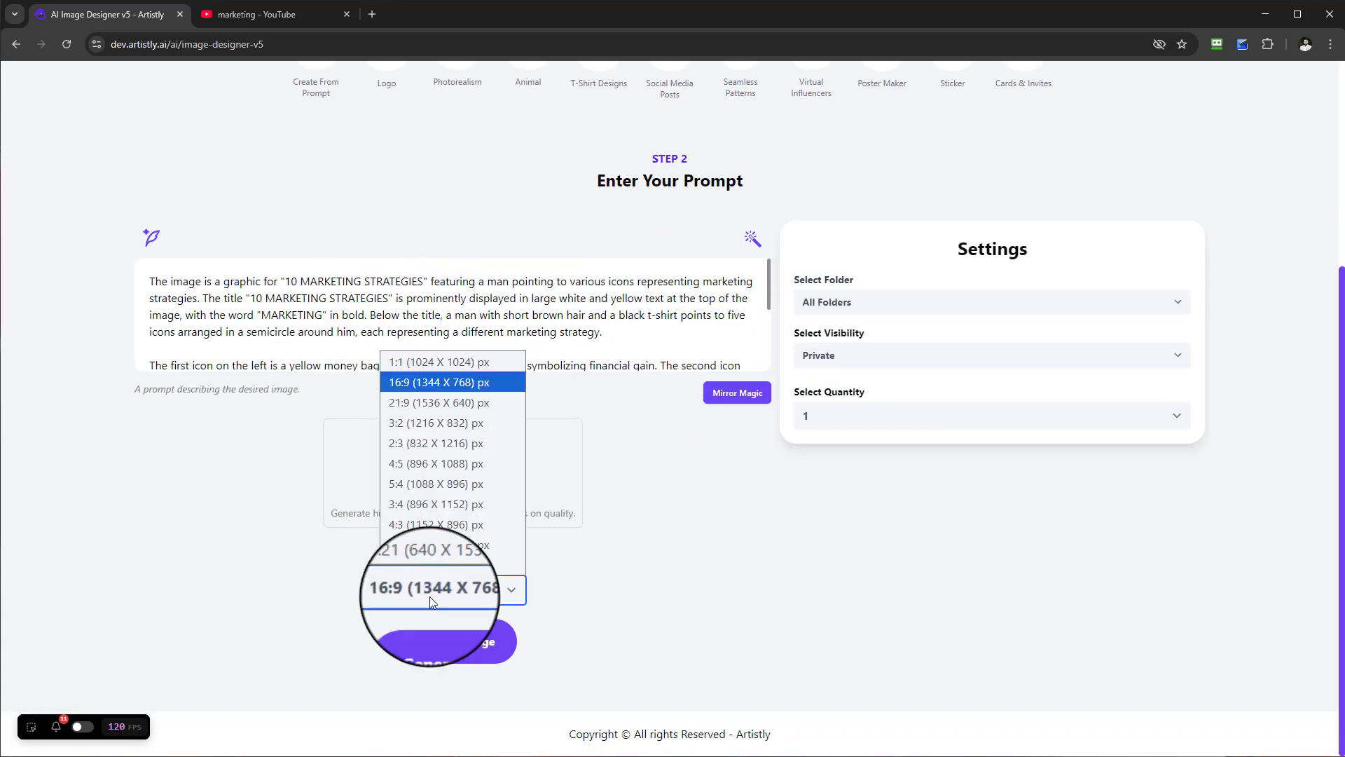
left_click(991, 416)
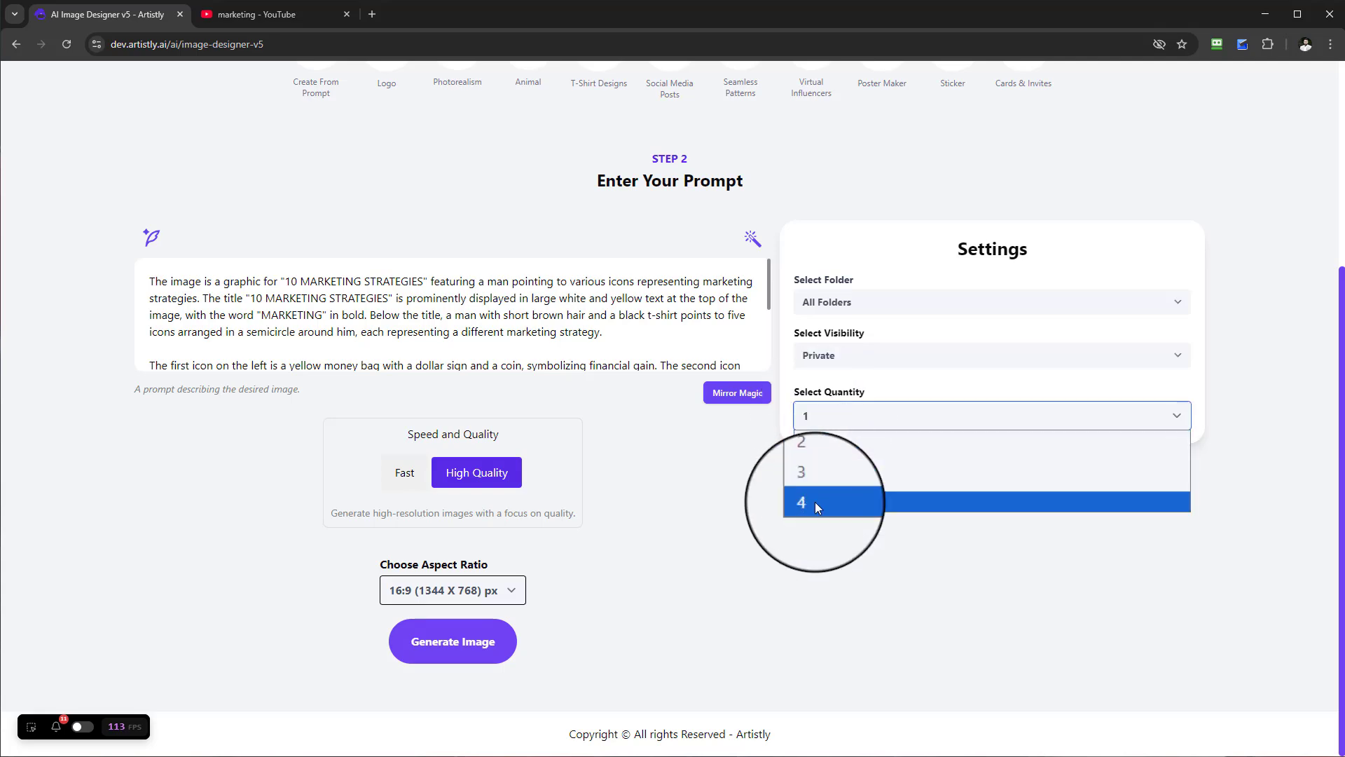
left_click(802, 501)
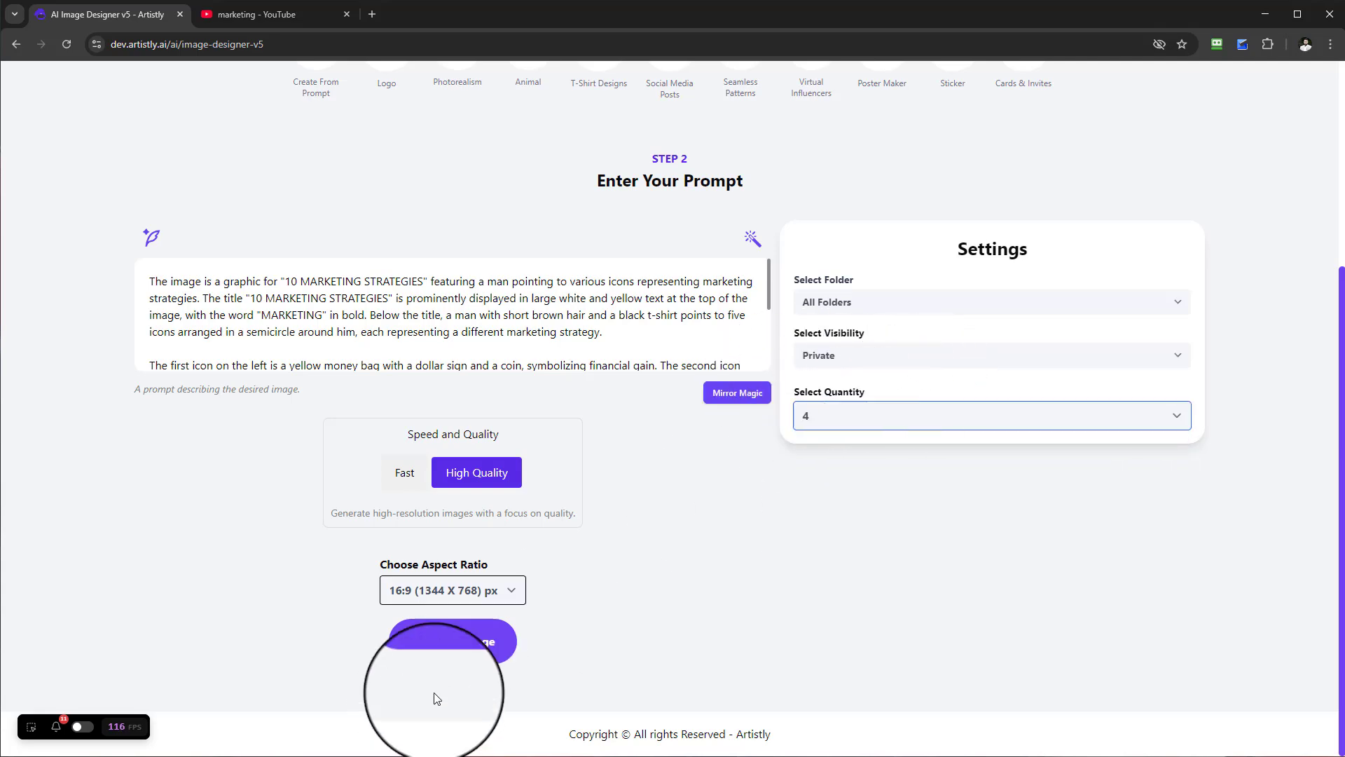
left_click(452, 640)
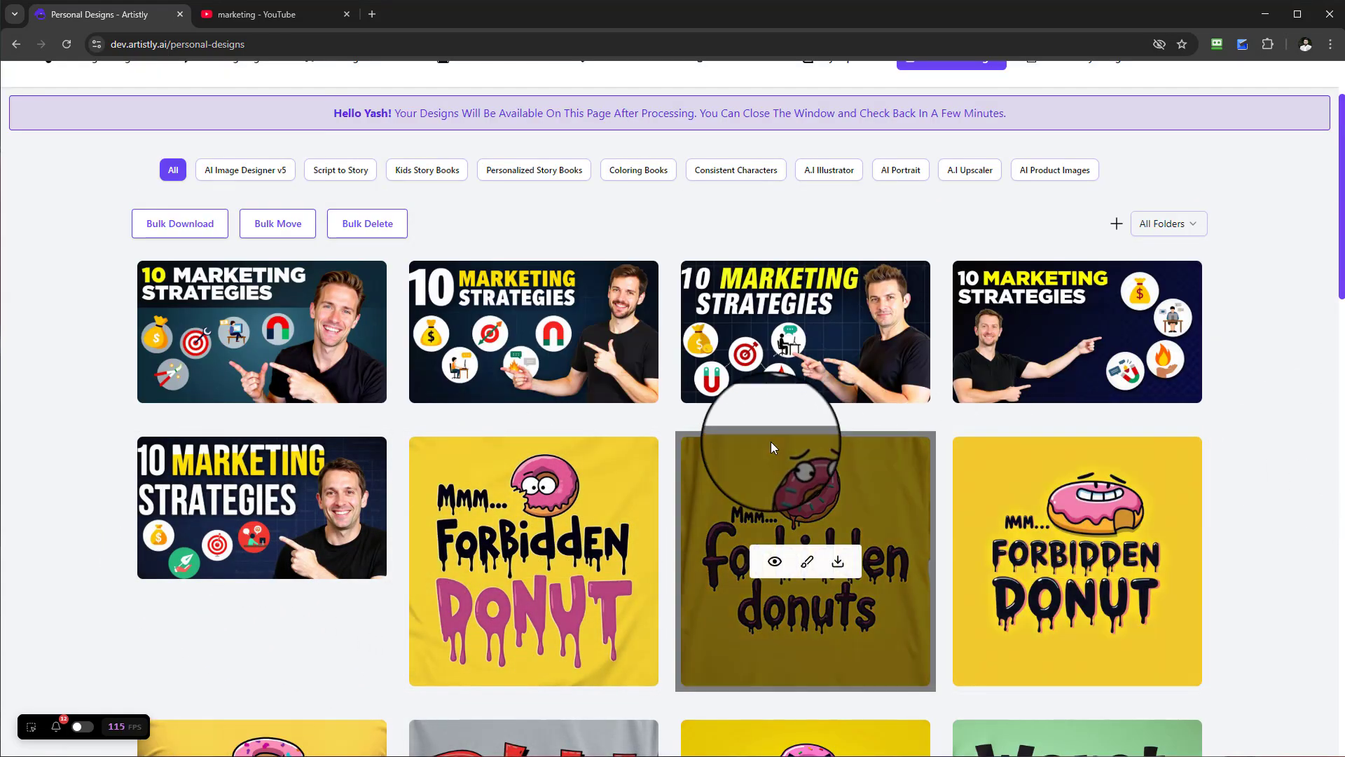
mouse_move(1188, 320)
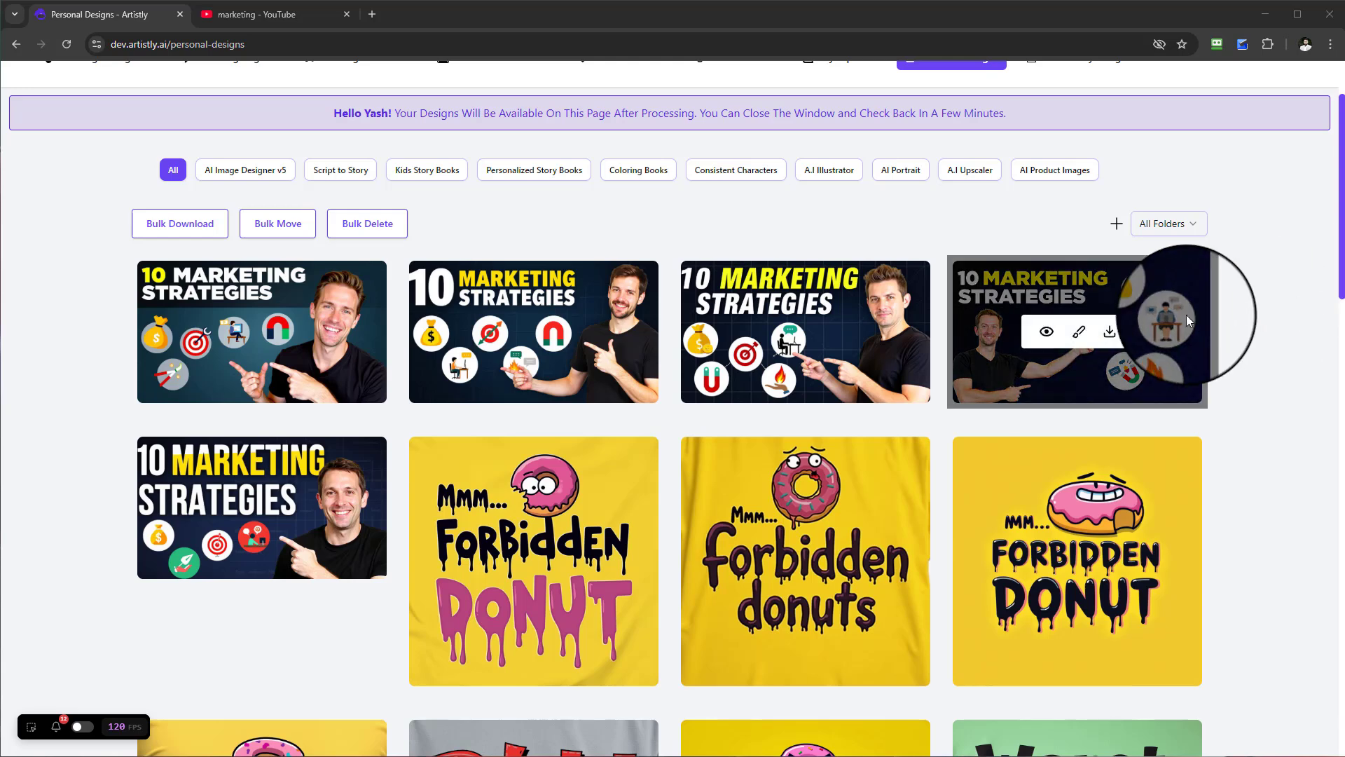
mouse_move(1124, 310)
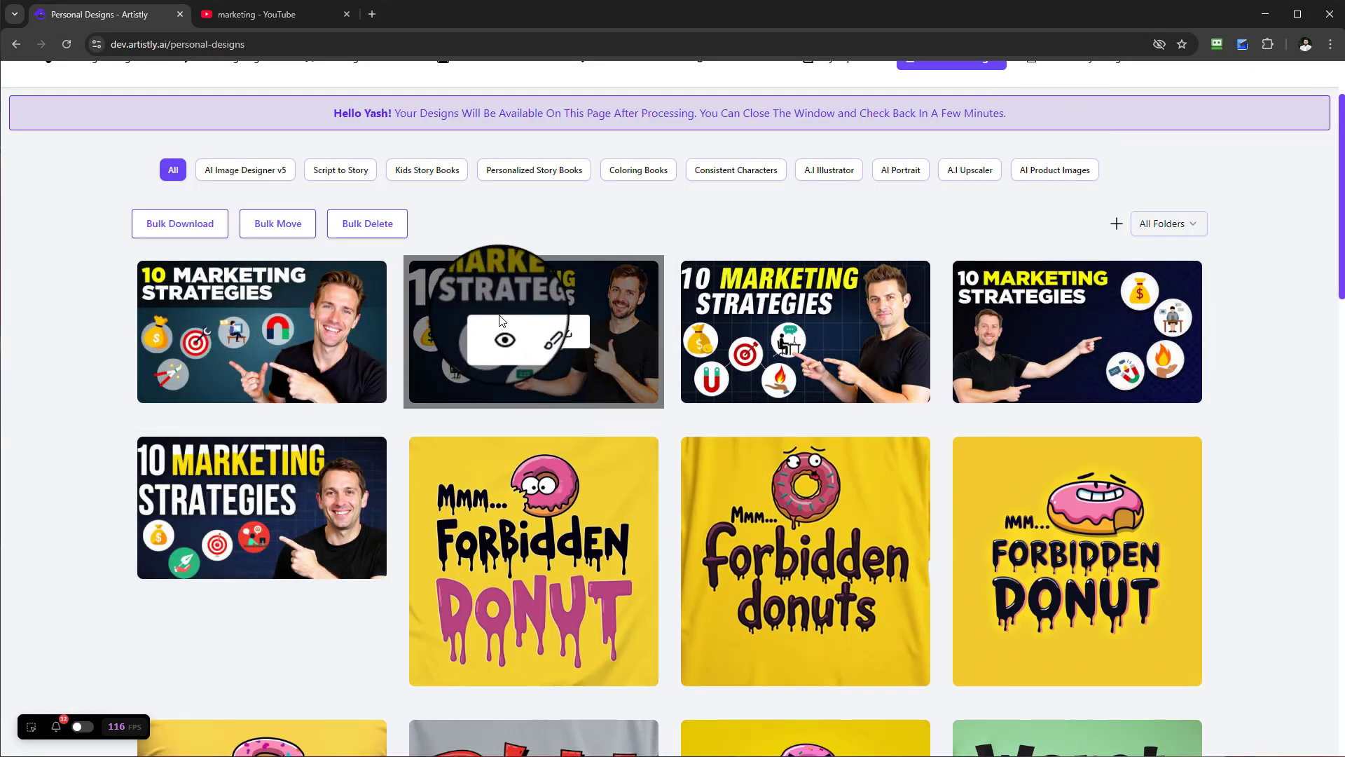
left_click(532, 331)
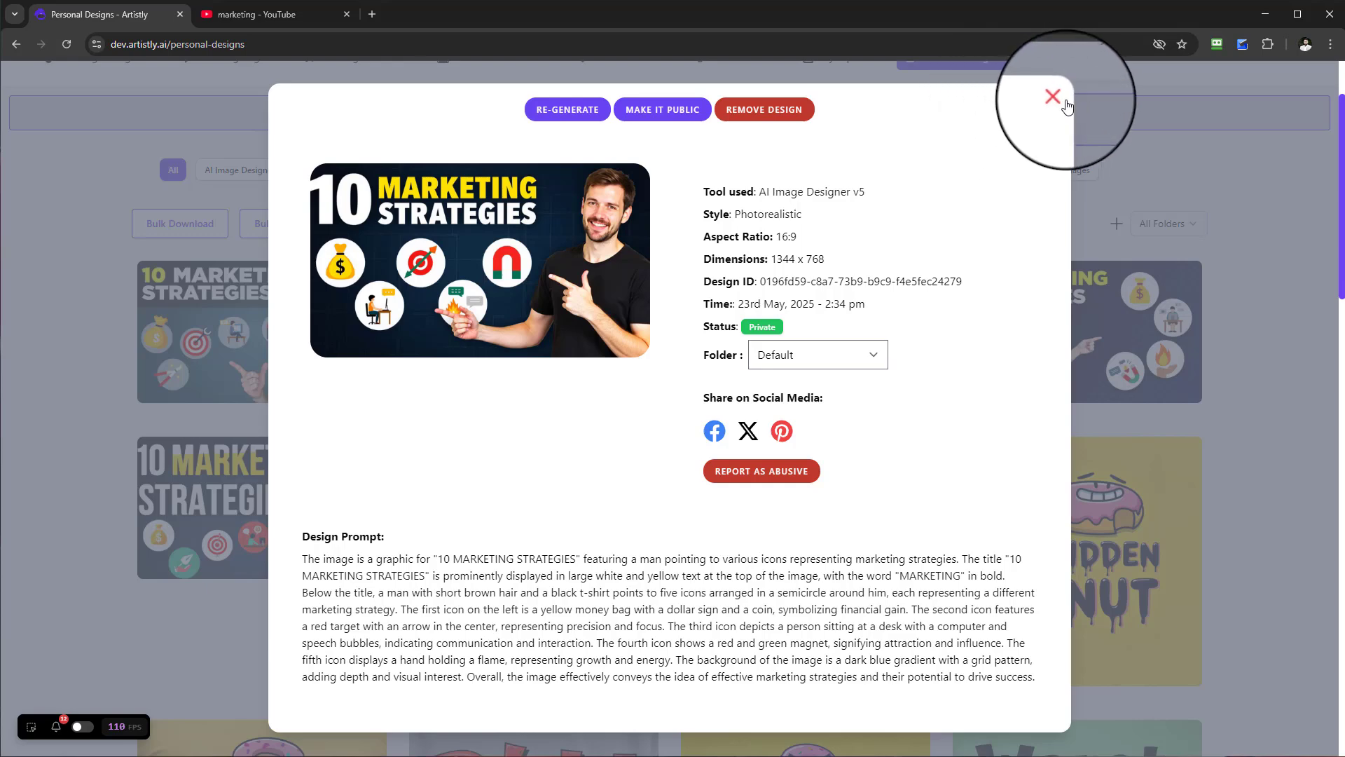
left_click(1052, 96)
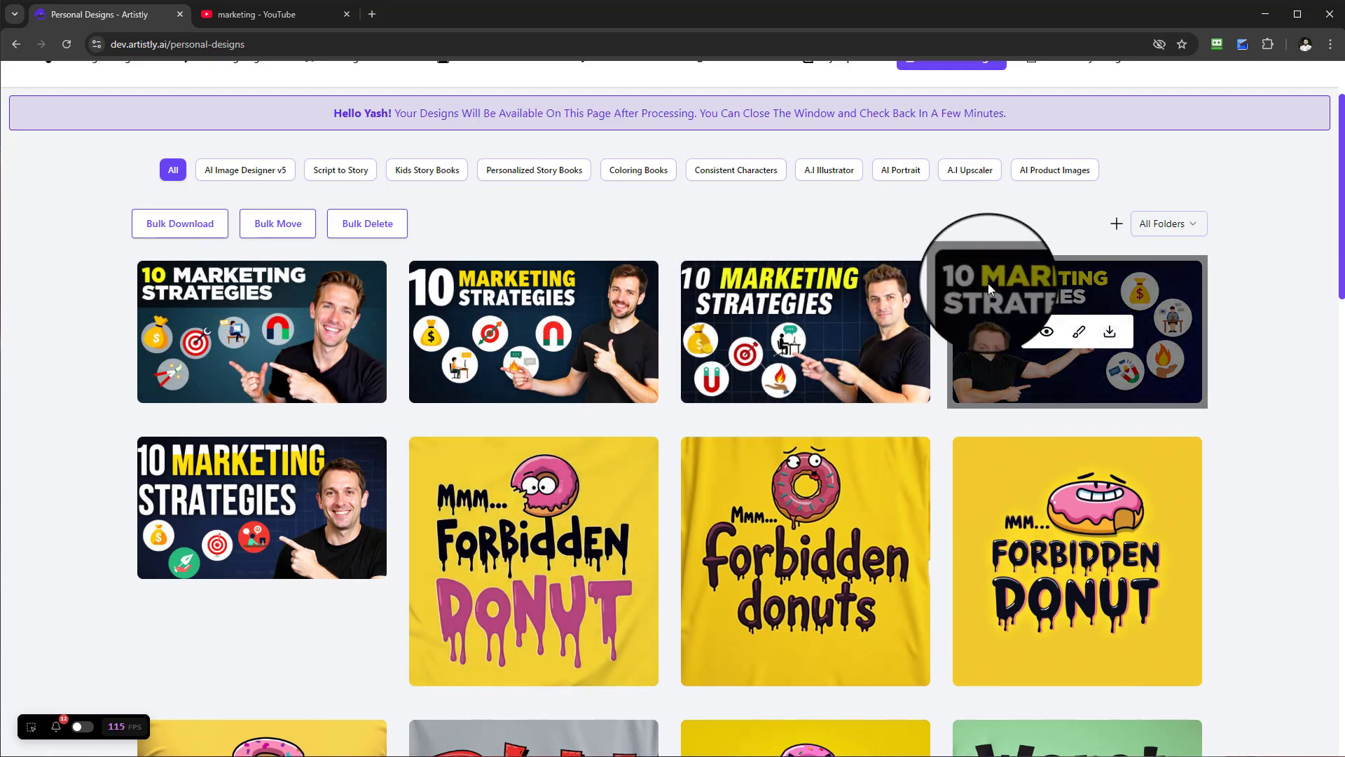
left_click(1045, 332)
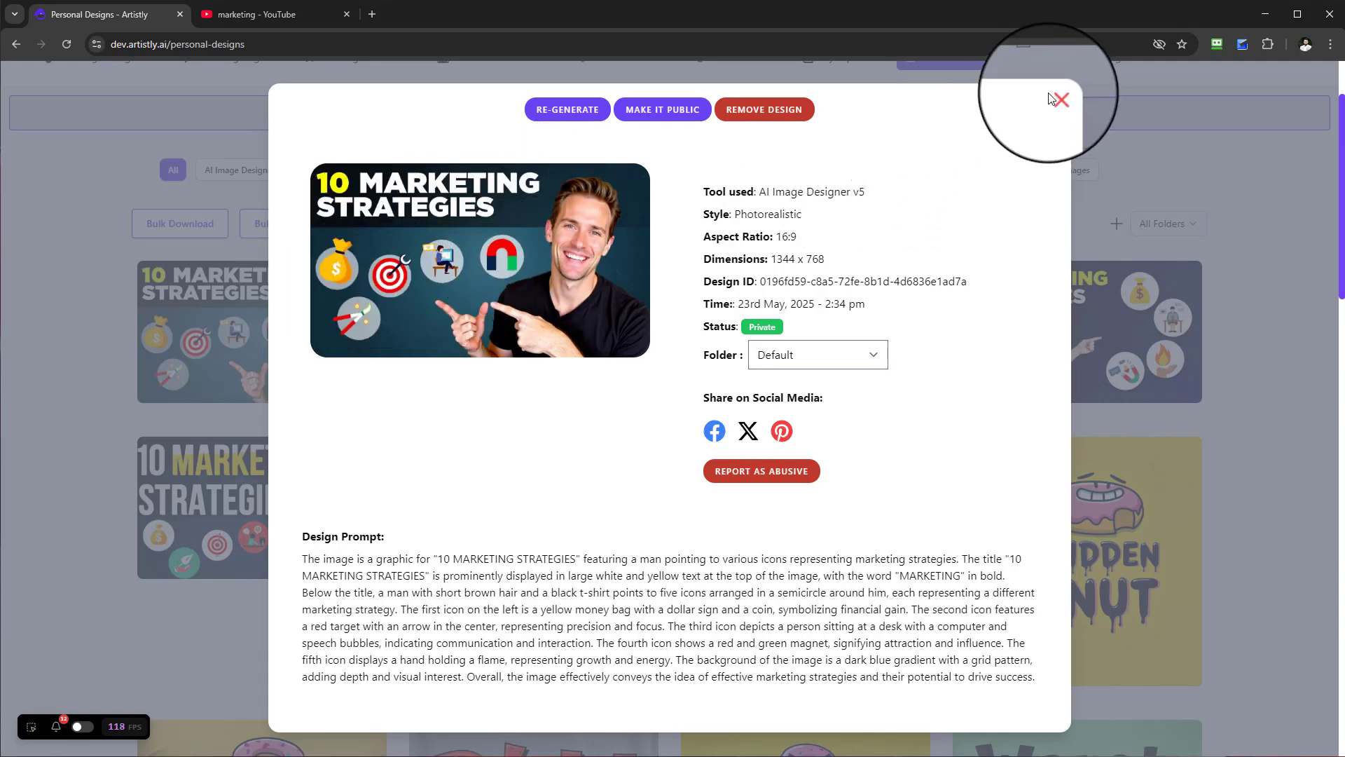
left_click(1058, 99)
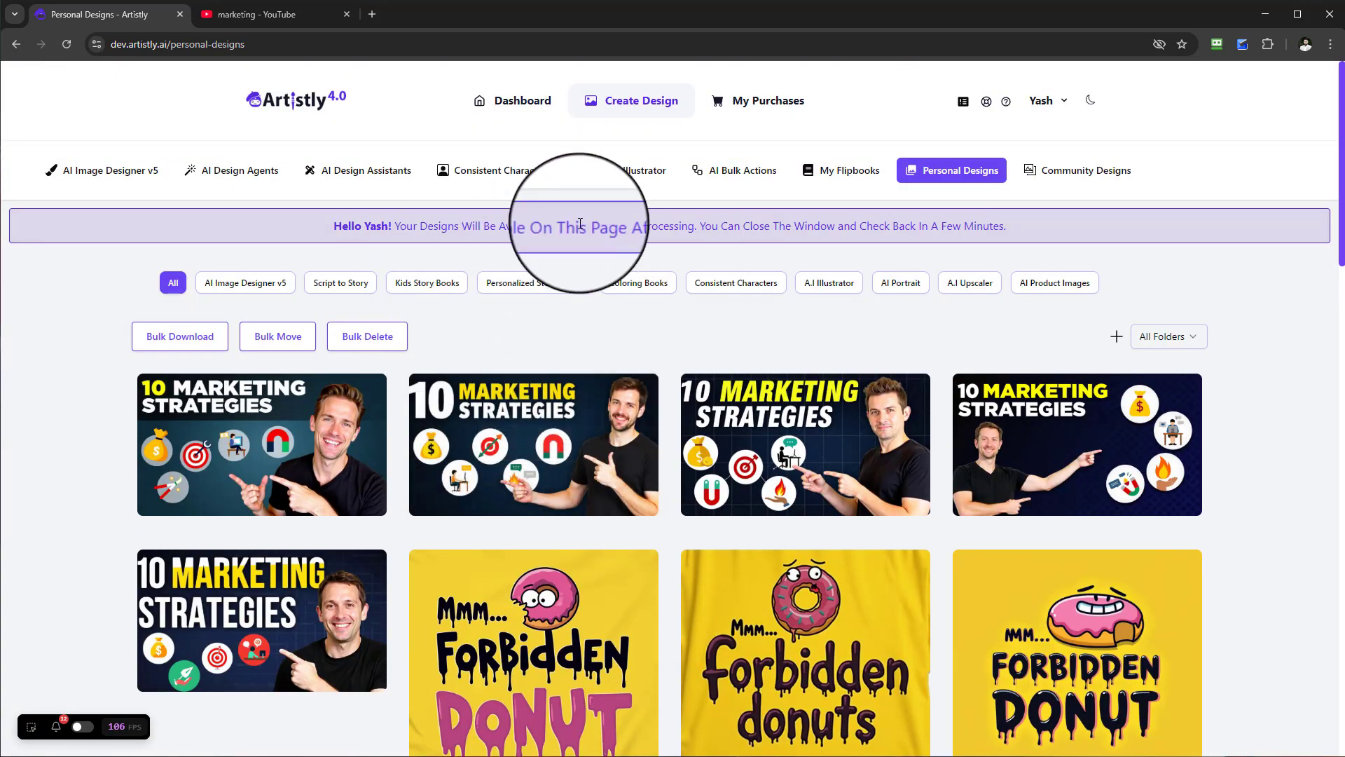
mouse_move(244, 169)
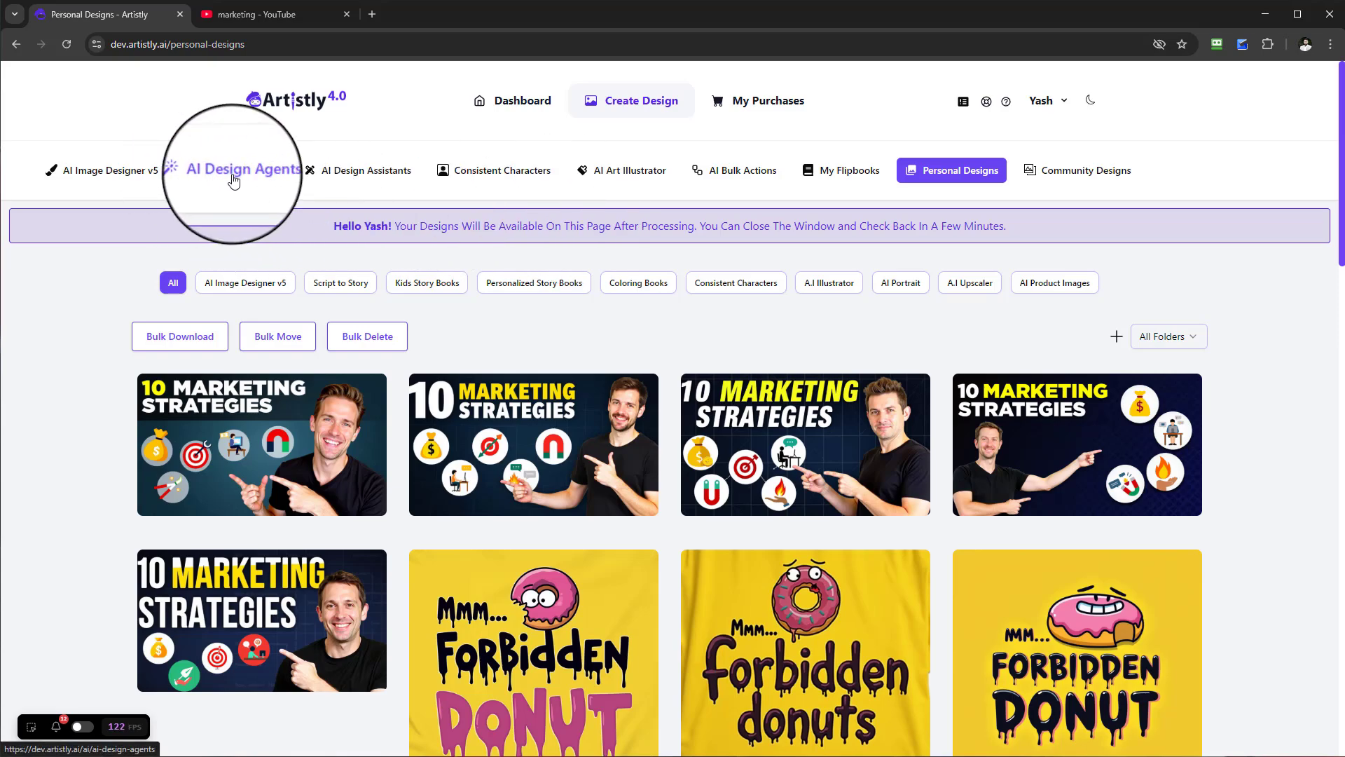
Open AI Design Agents' YouTube Thumbnails and choose the Videos to Thumbnail option
left_click(241, 169)
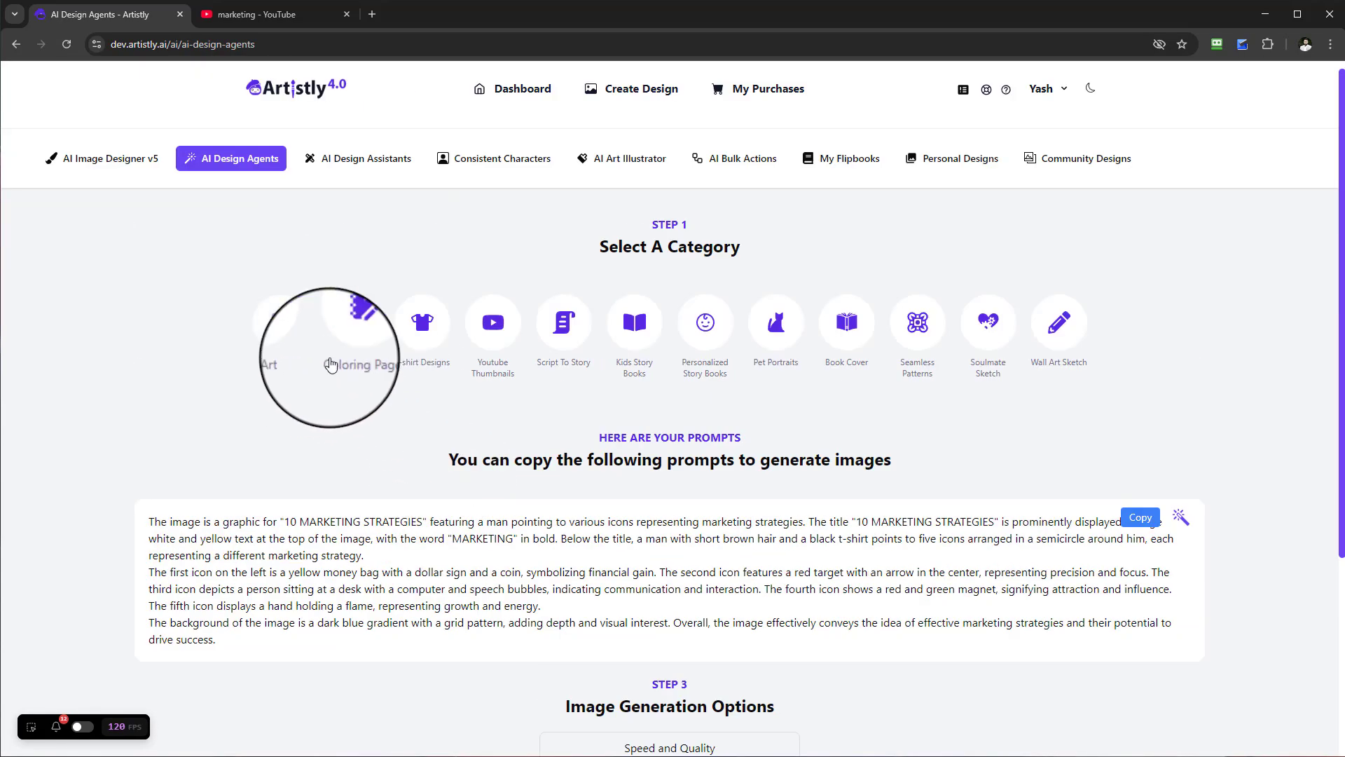
left_click(492, 328)
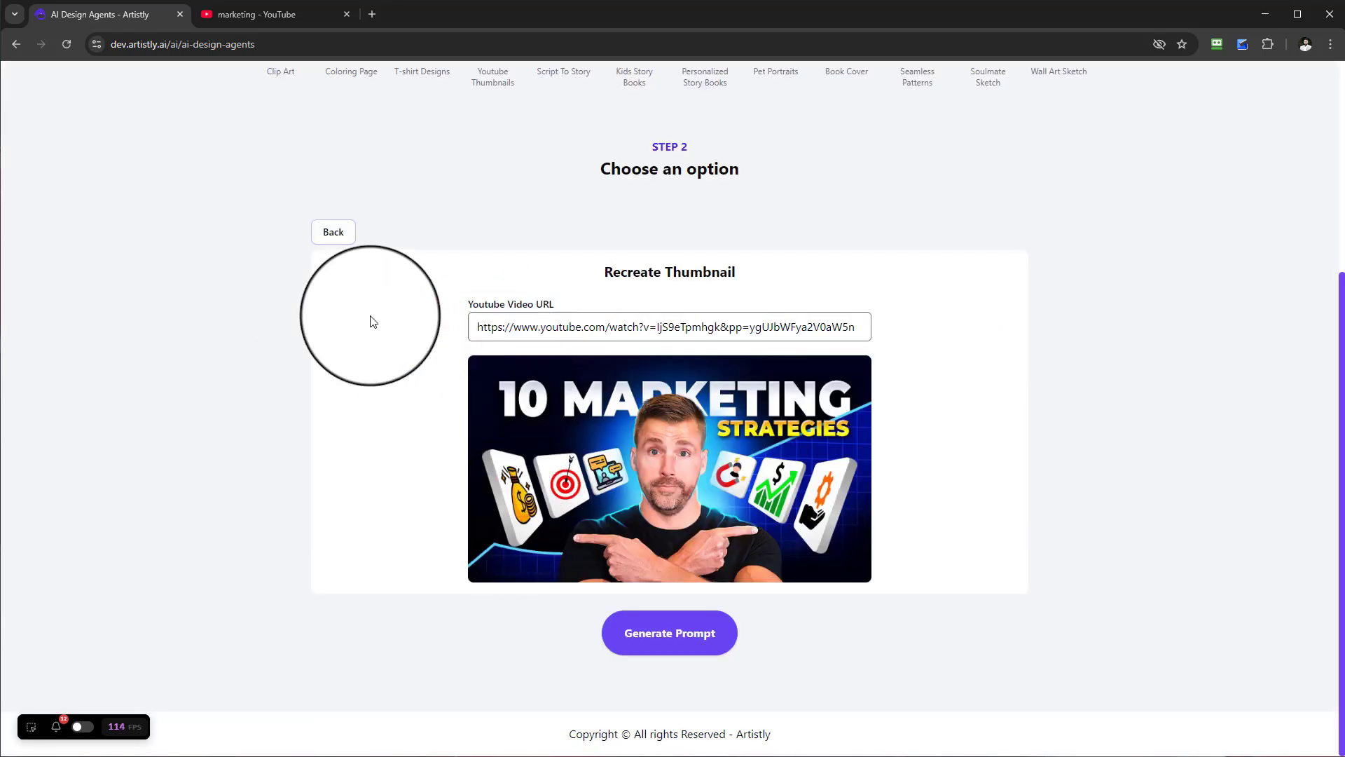
left_click(333, 232)
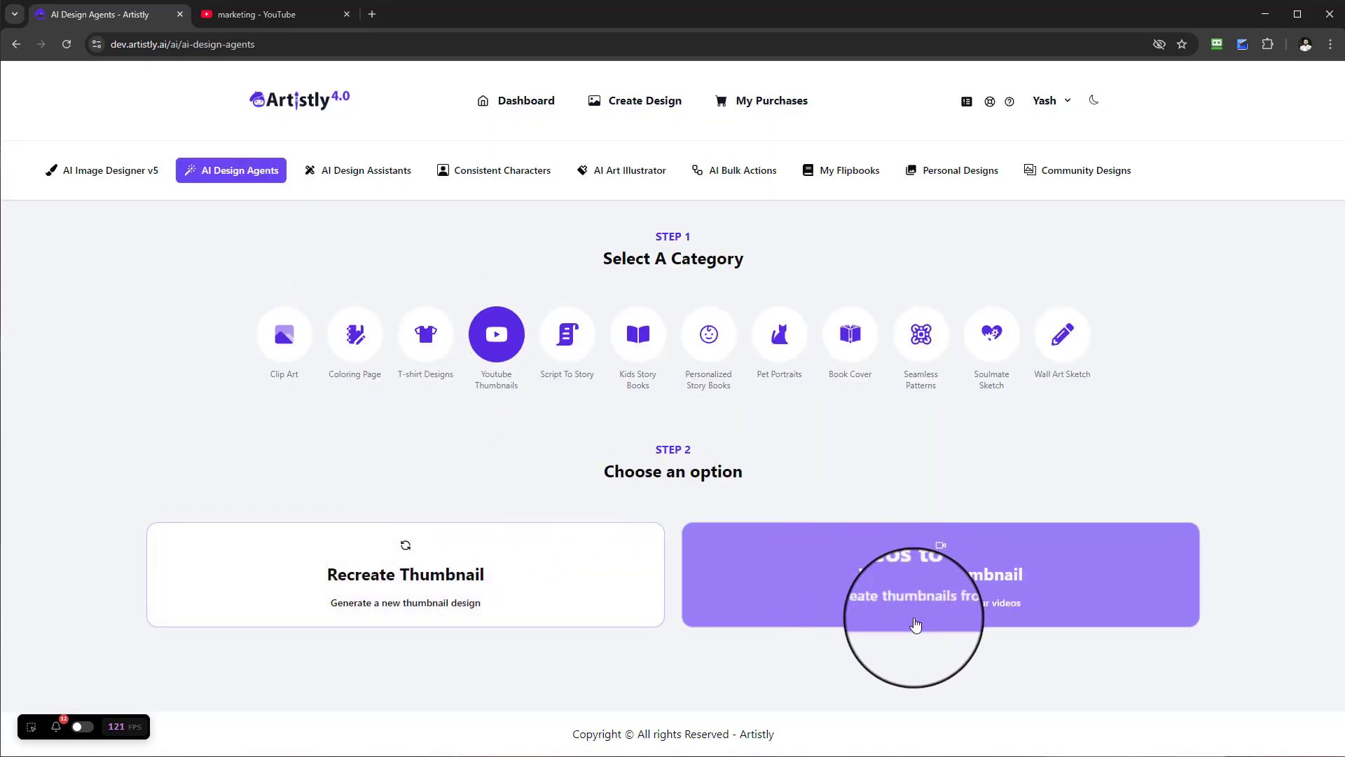
left_click(940, 574)
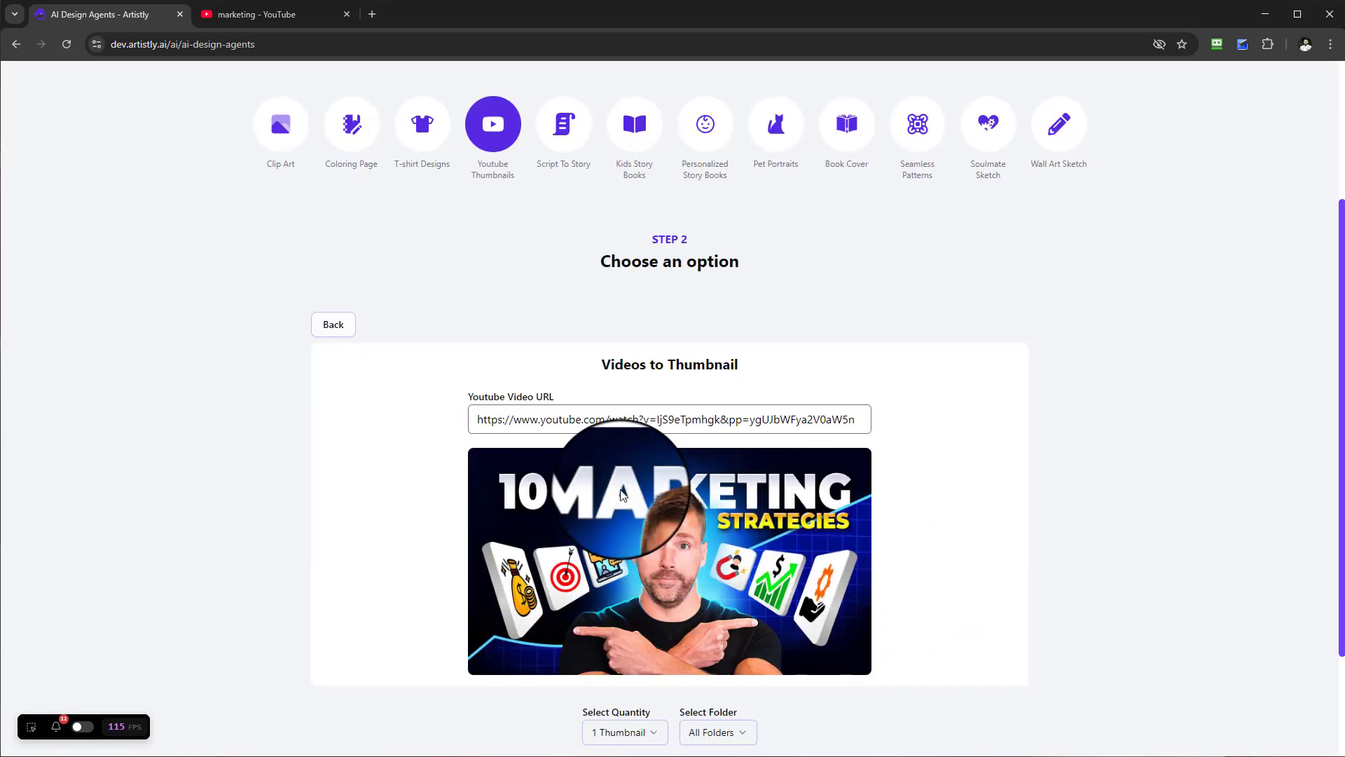
scroll("down", 3)
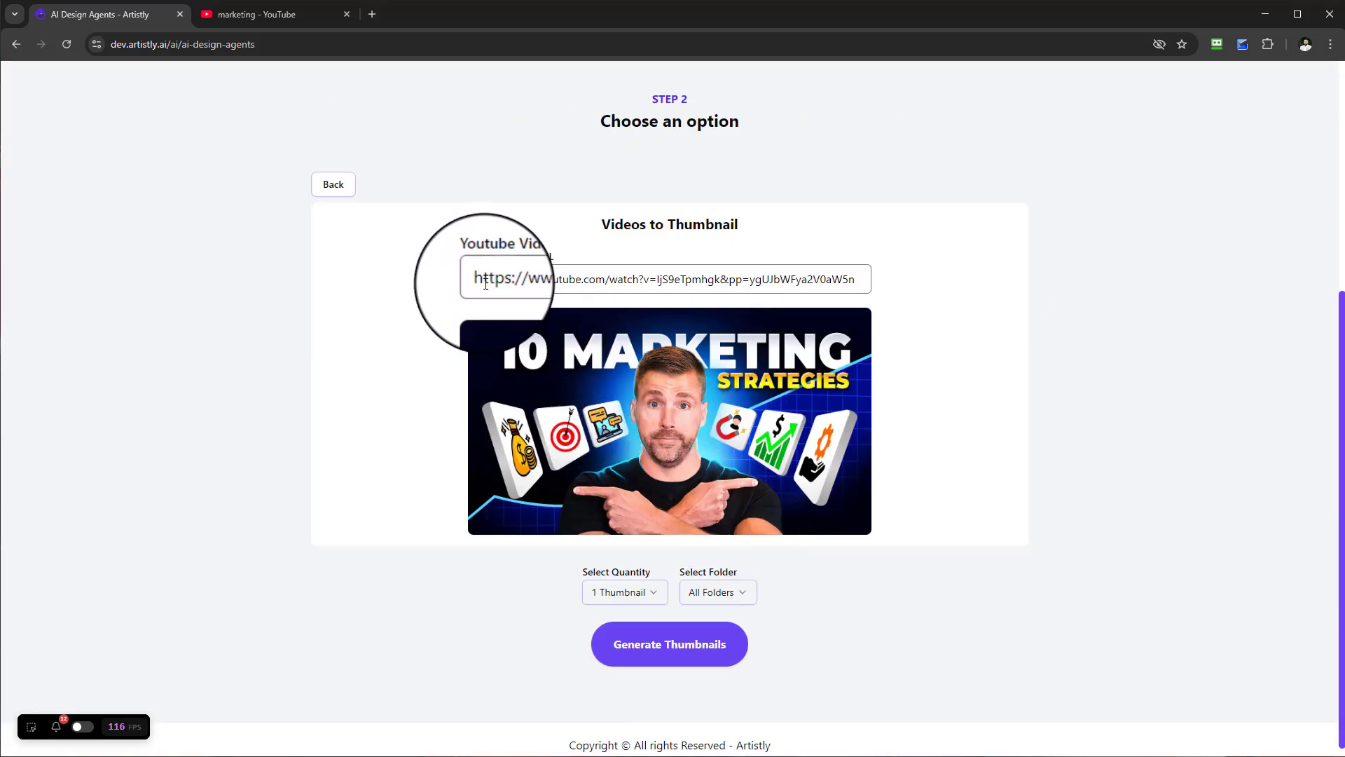
mouse_move(1090, 301)
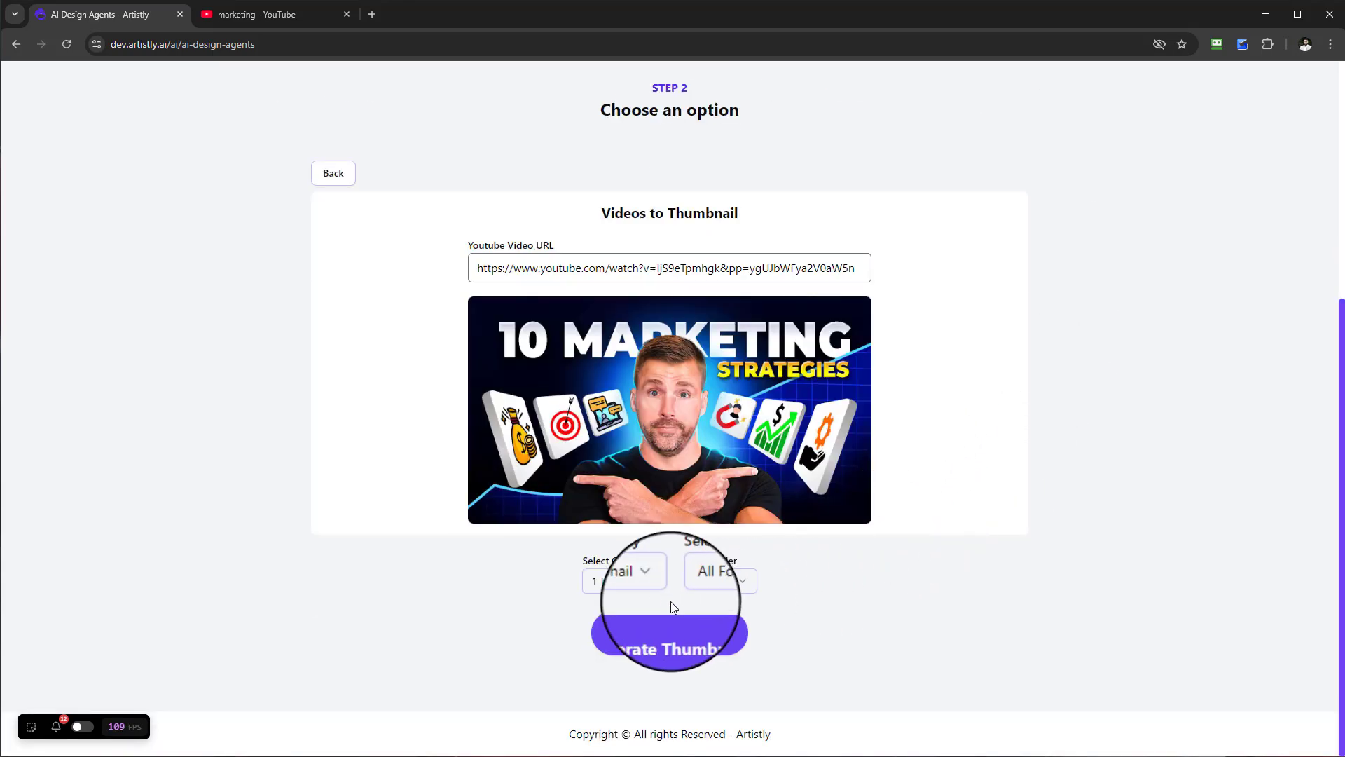
Set quantity to 5 Thumbnails and generate them from the marketing video
left_click(623, 580)
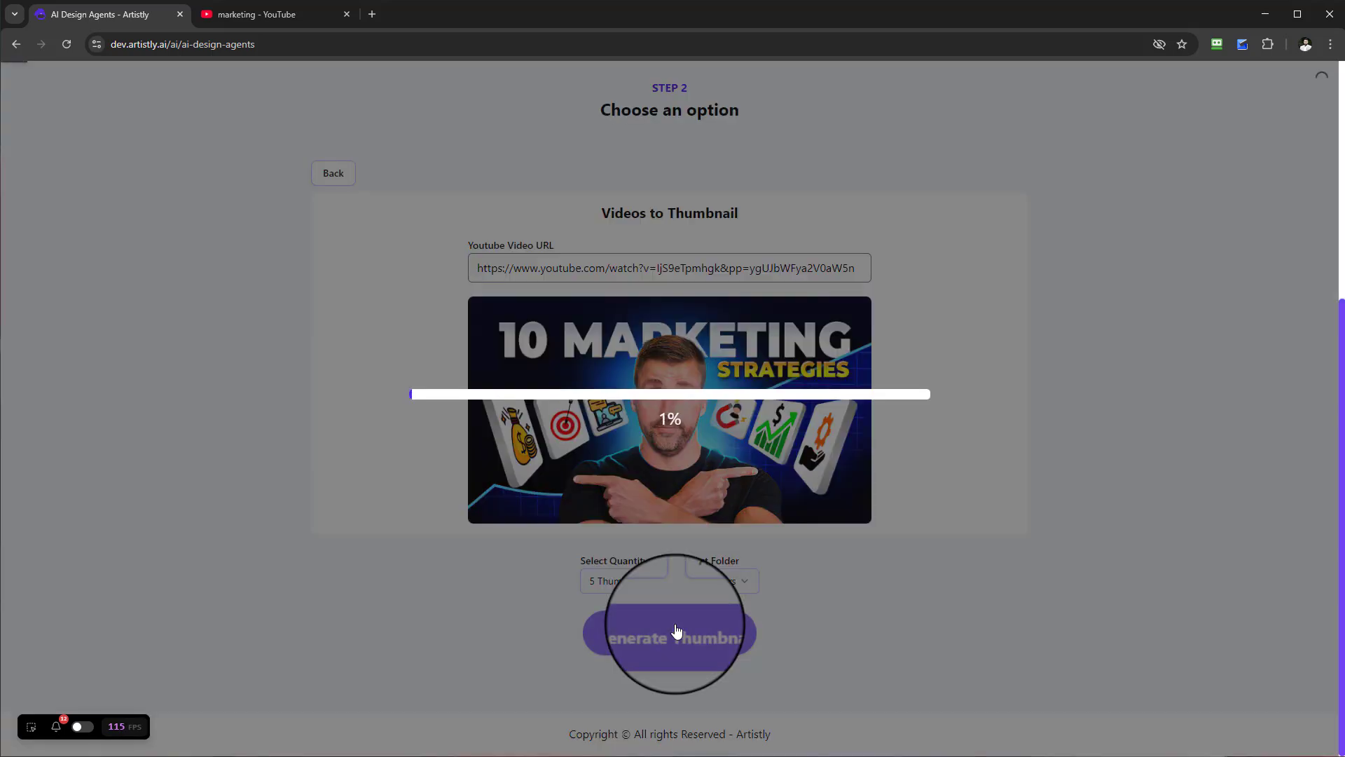
left_click(669, 632)
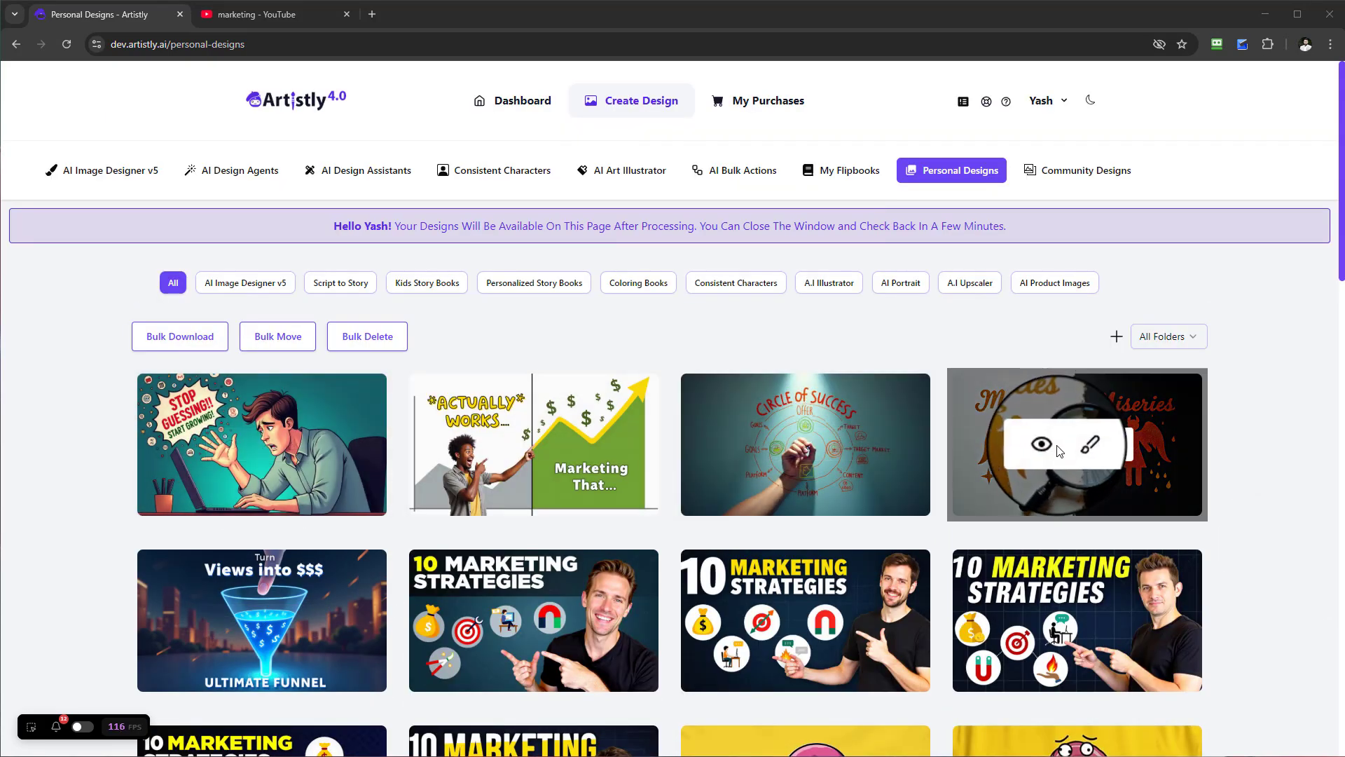
Load the 'Views into $$$' funnel thumbnail's prompt into AI Image Designer v5 for regeneration
left_click(1041, 444)
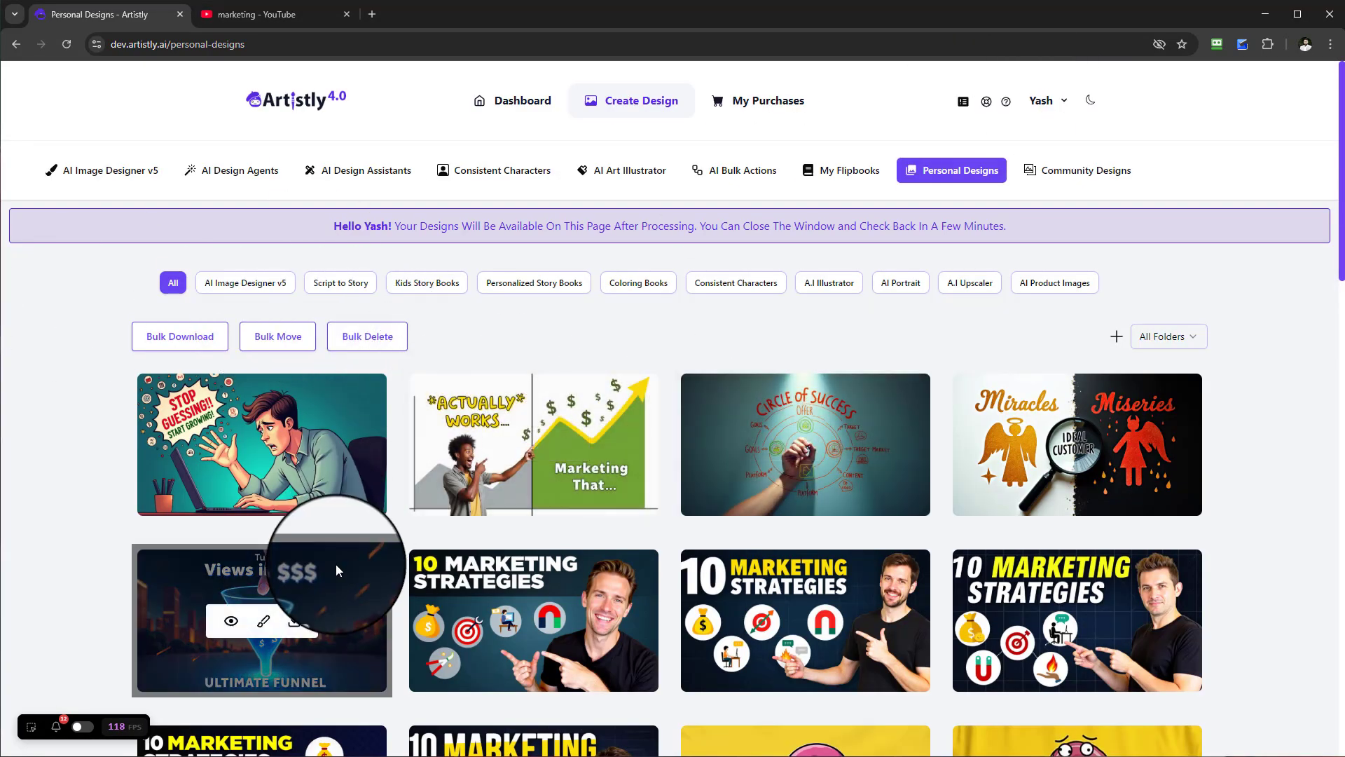
left_click(231, 622)
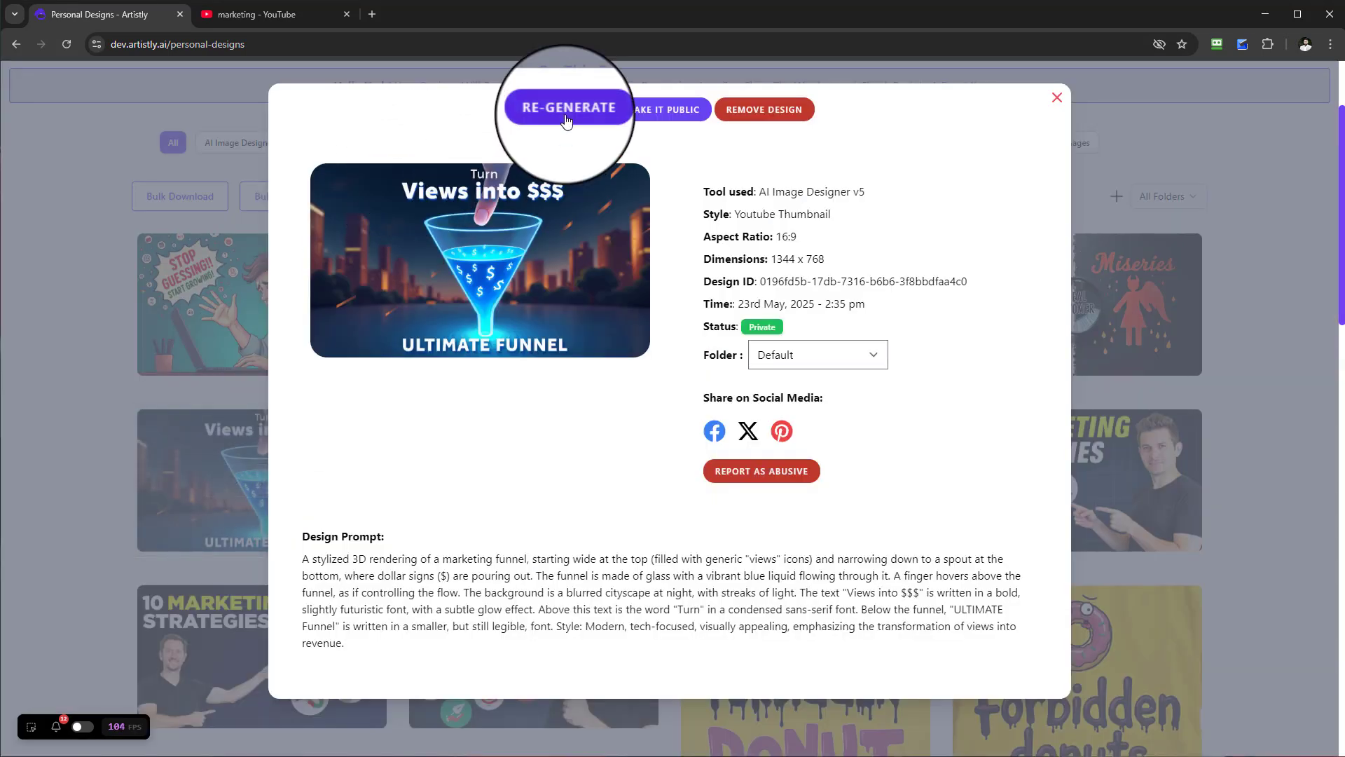
left_click(567, 107)
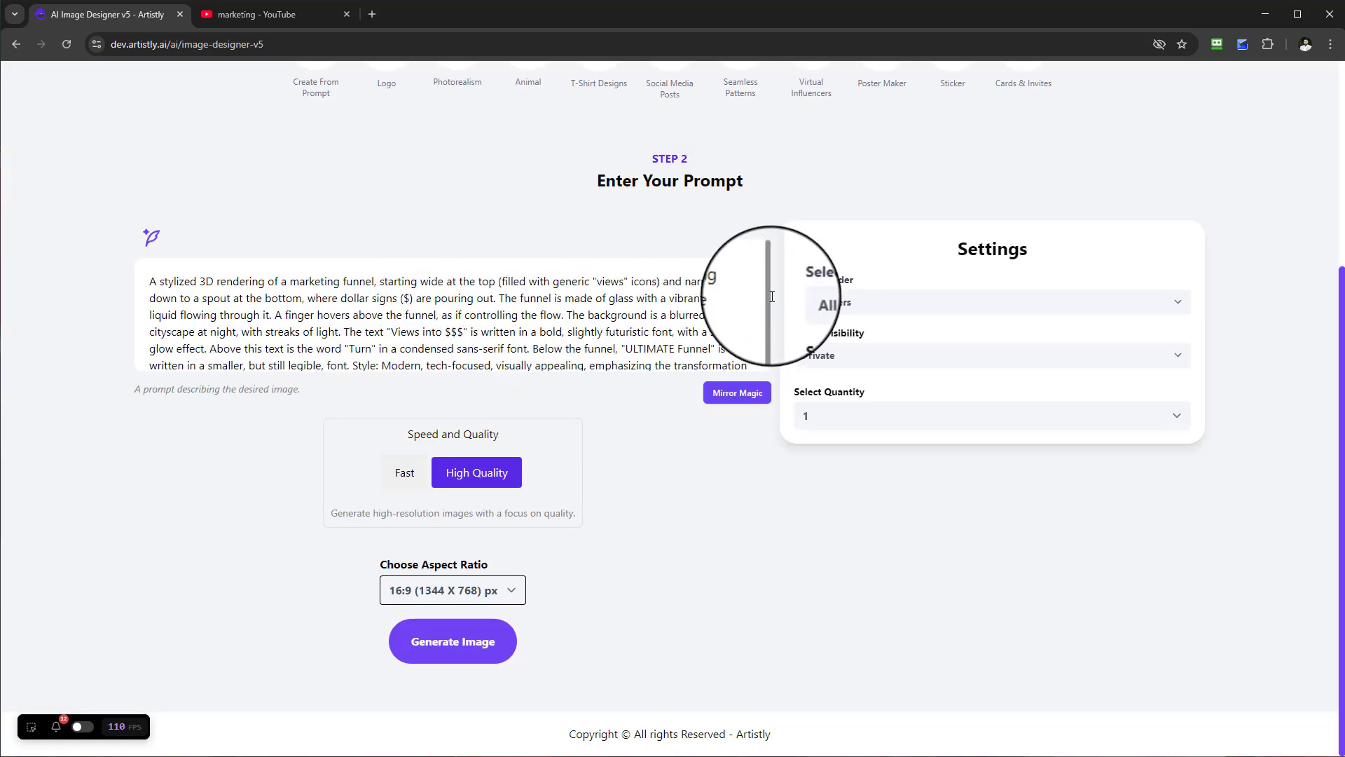
left_click_drag(150, 304, 703, 321)
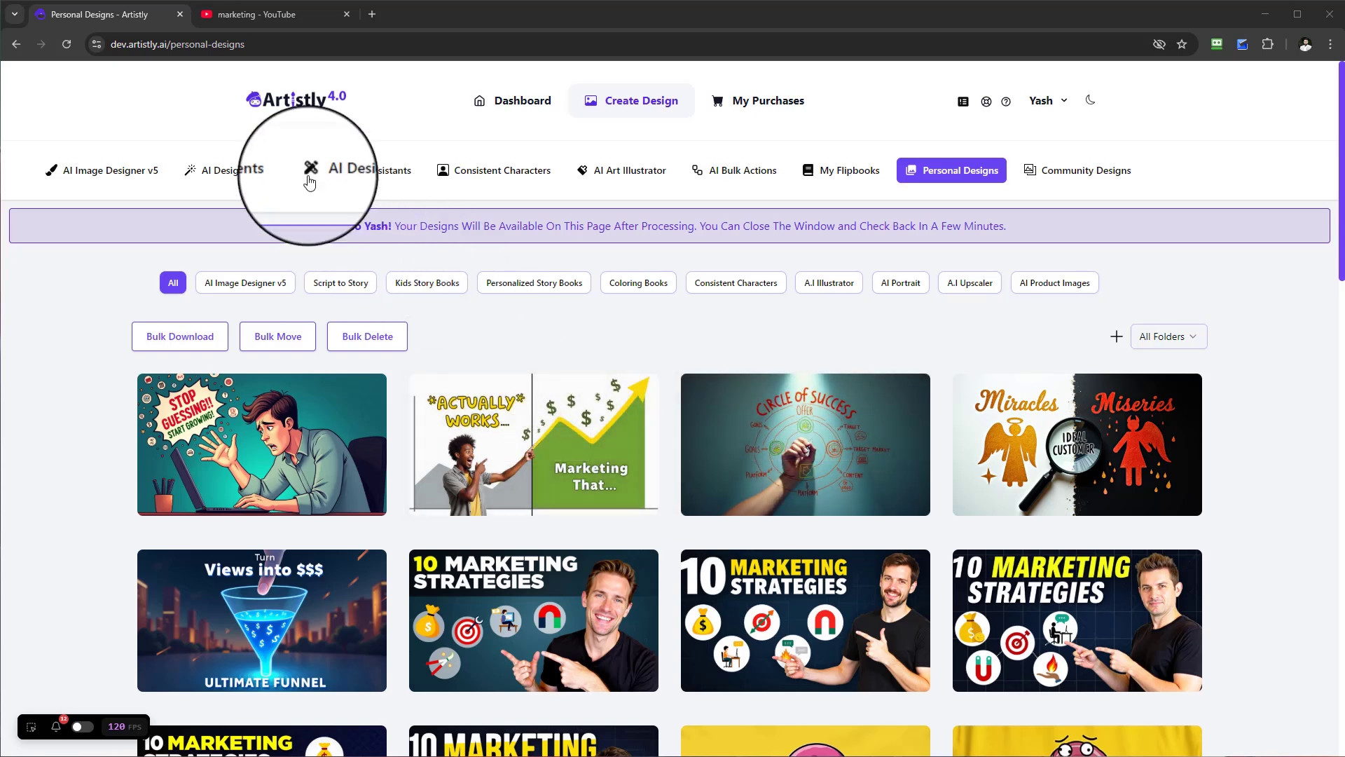
Return to AI Design Agents to see the Step 1 category choices
left_click(231, 169)
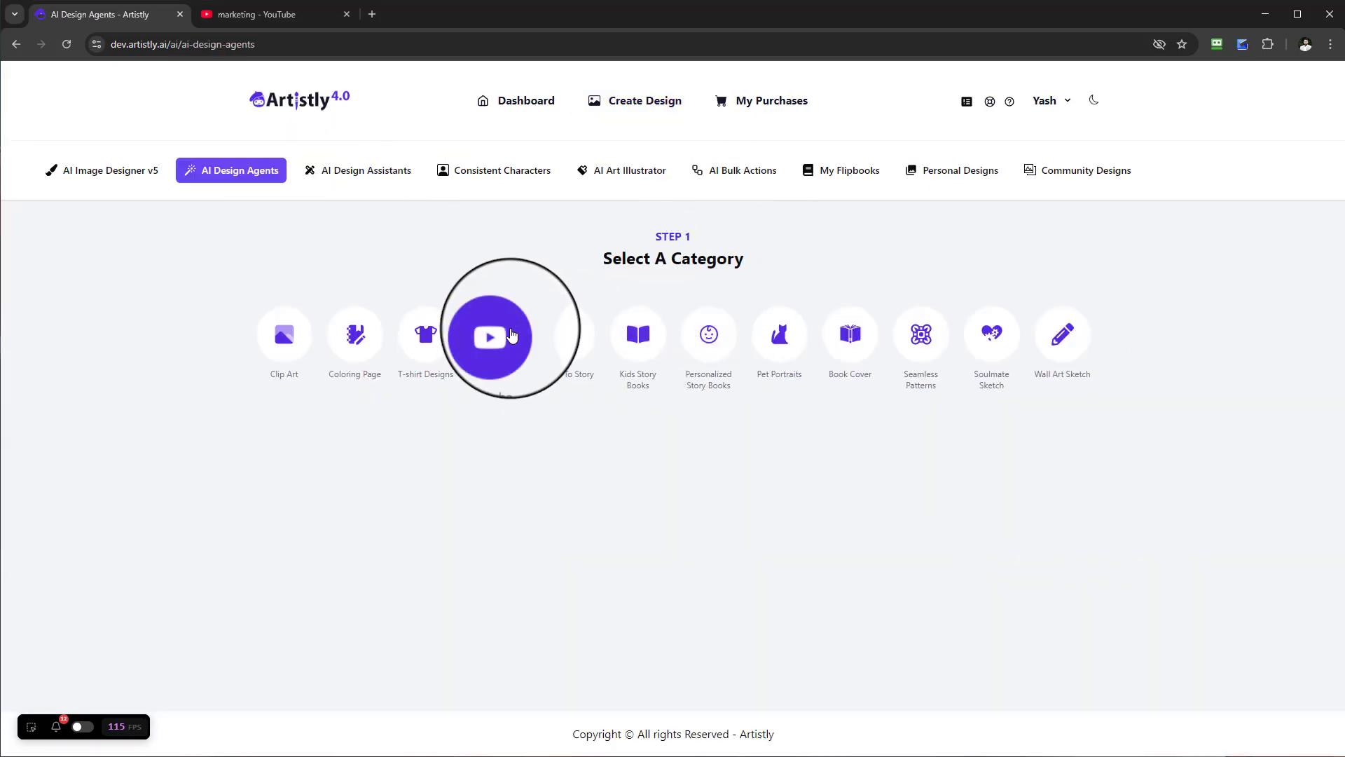